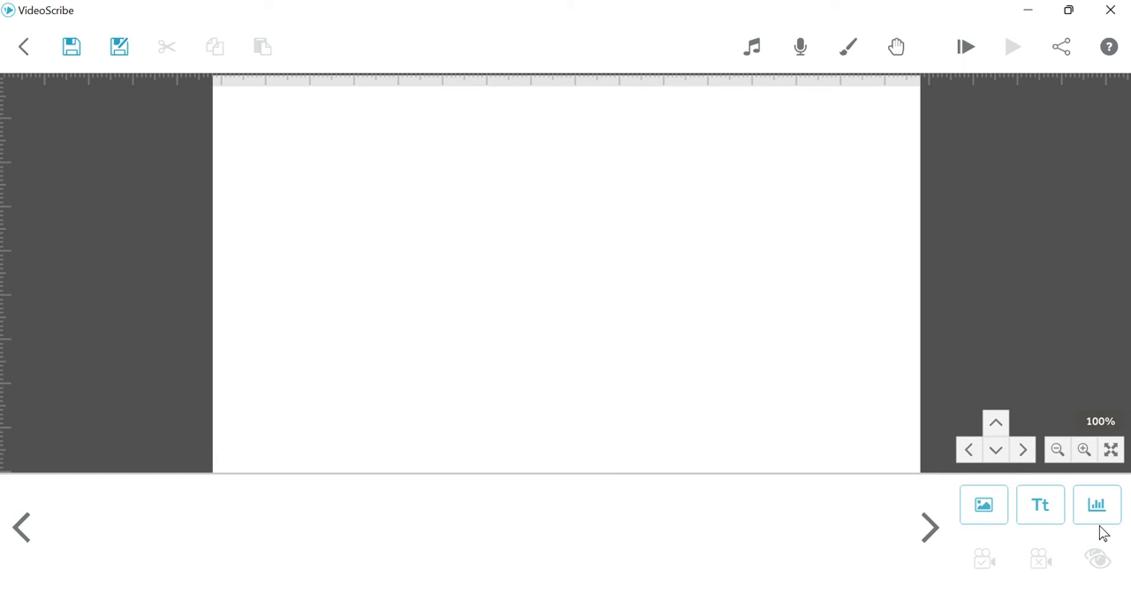
mouse_move(983, 504)
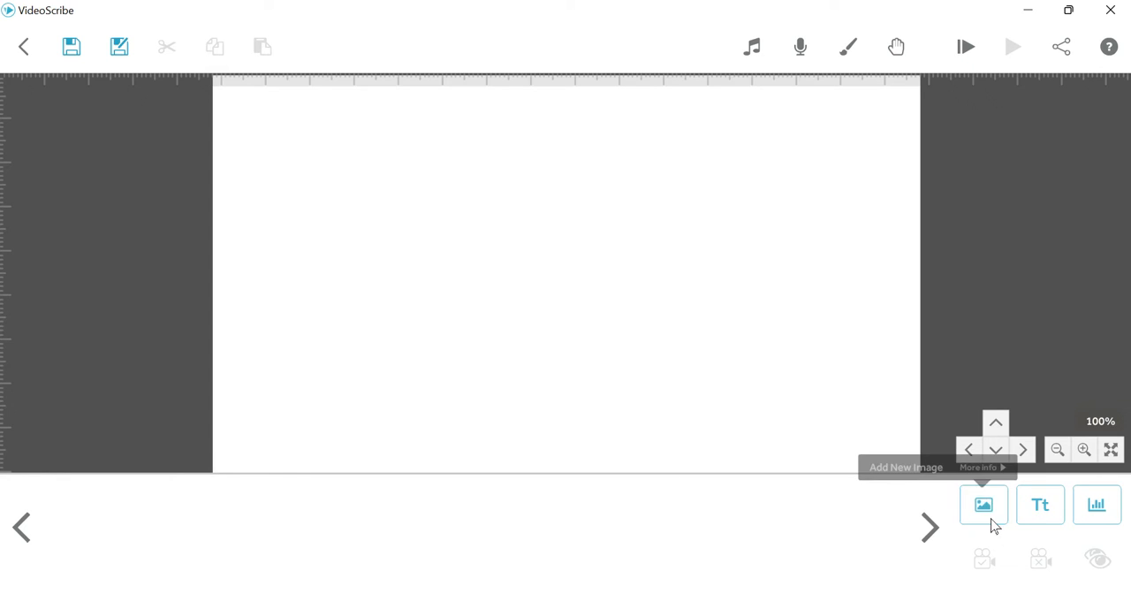
Step: Search the image library for 'coin' and insert the 10 euro cent coin image
left_click(983, 504)
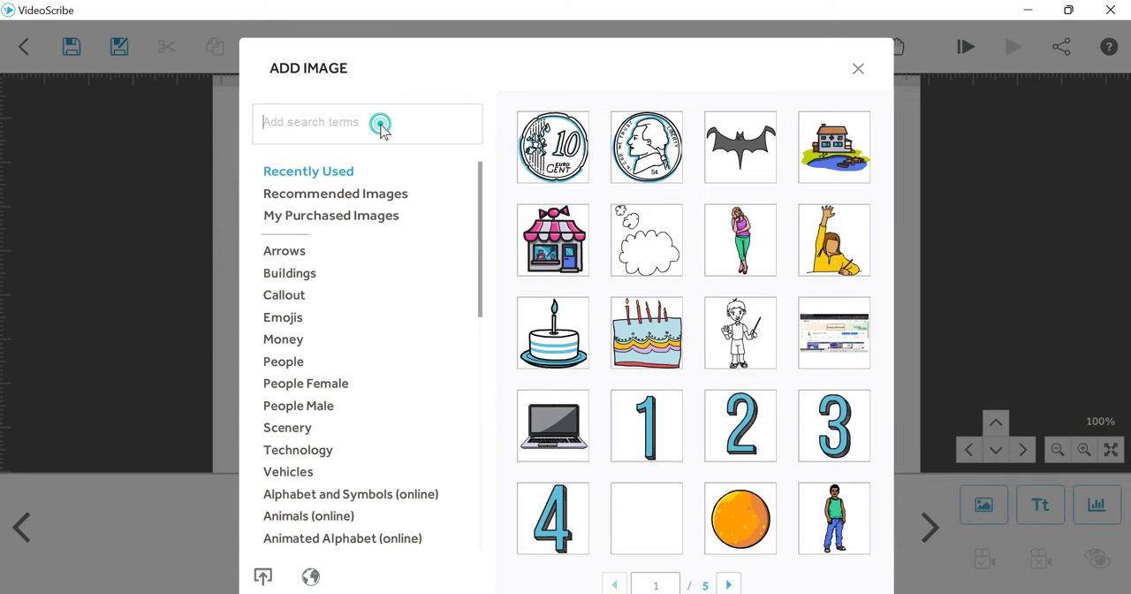
type("coin")
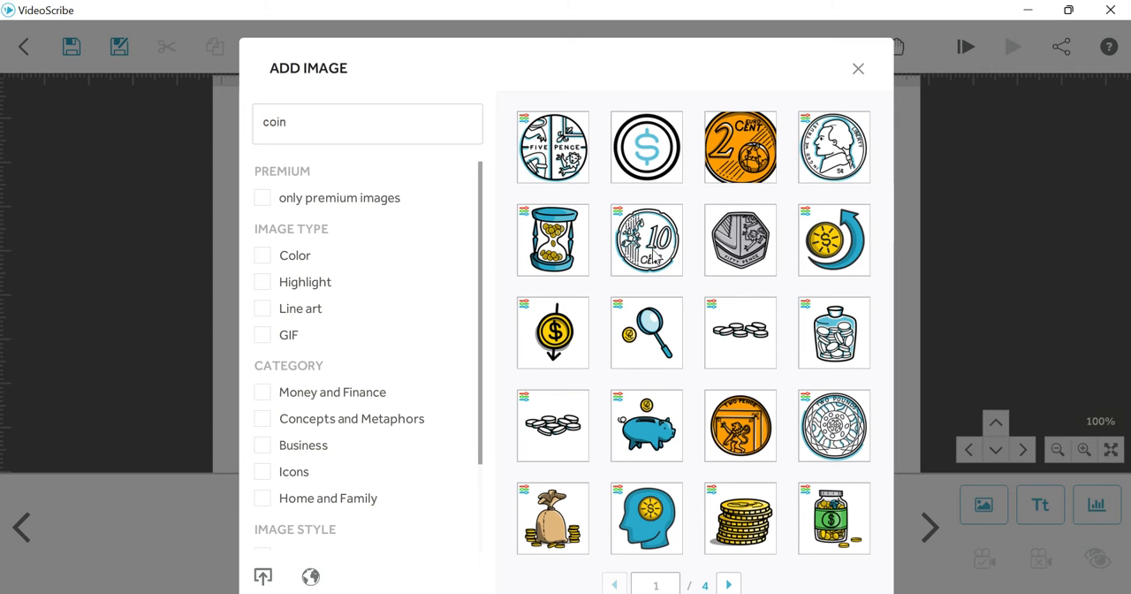
left_click(646, 239)
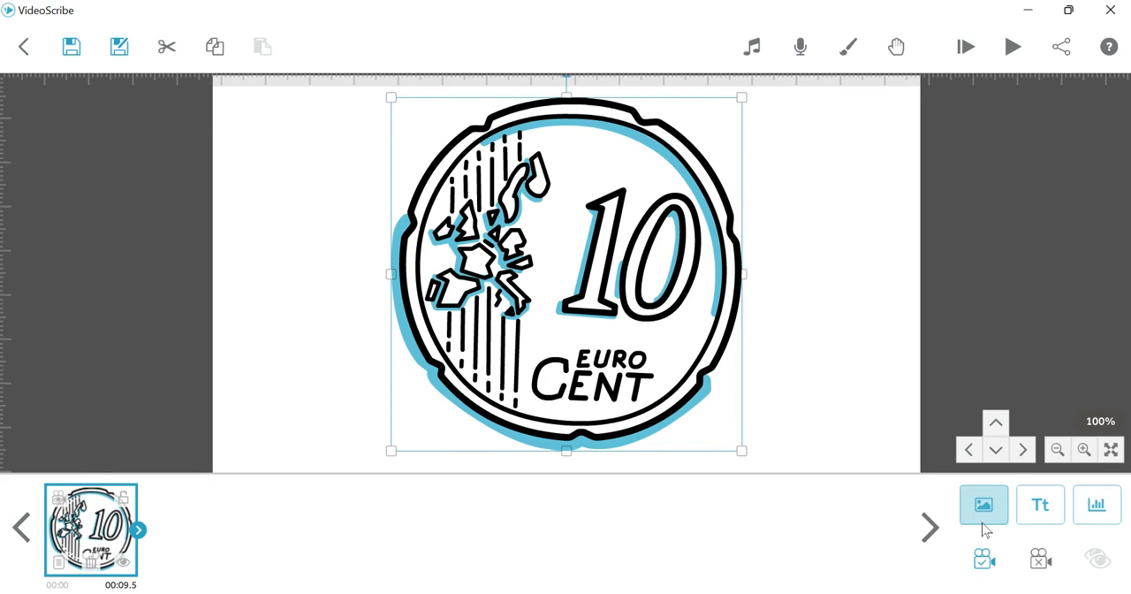
Step: Add the 5 cent coin image, set to morph from the 10 euro cent coin
left_click(983, 504)
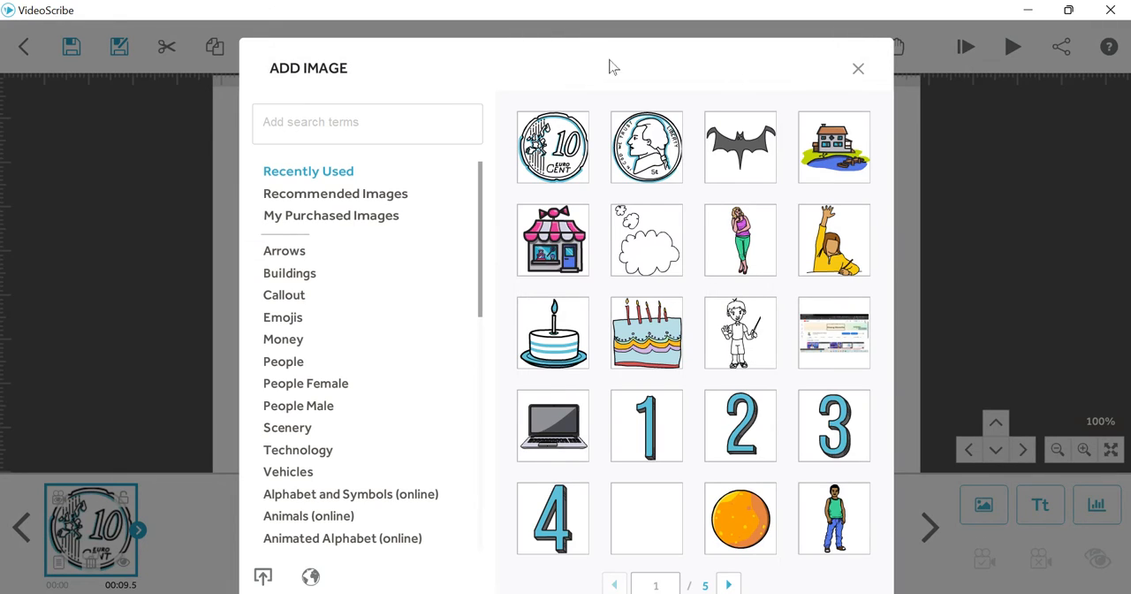
left_click(646, 147)
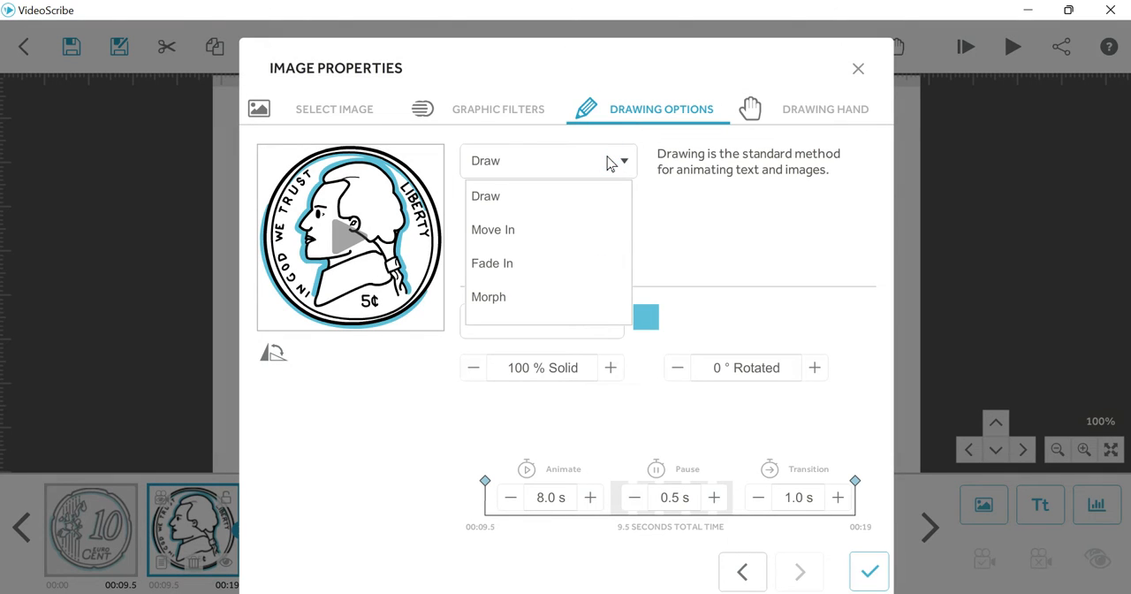
mouse_move(564, 326)
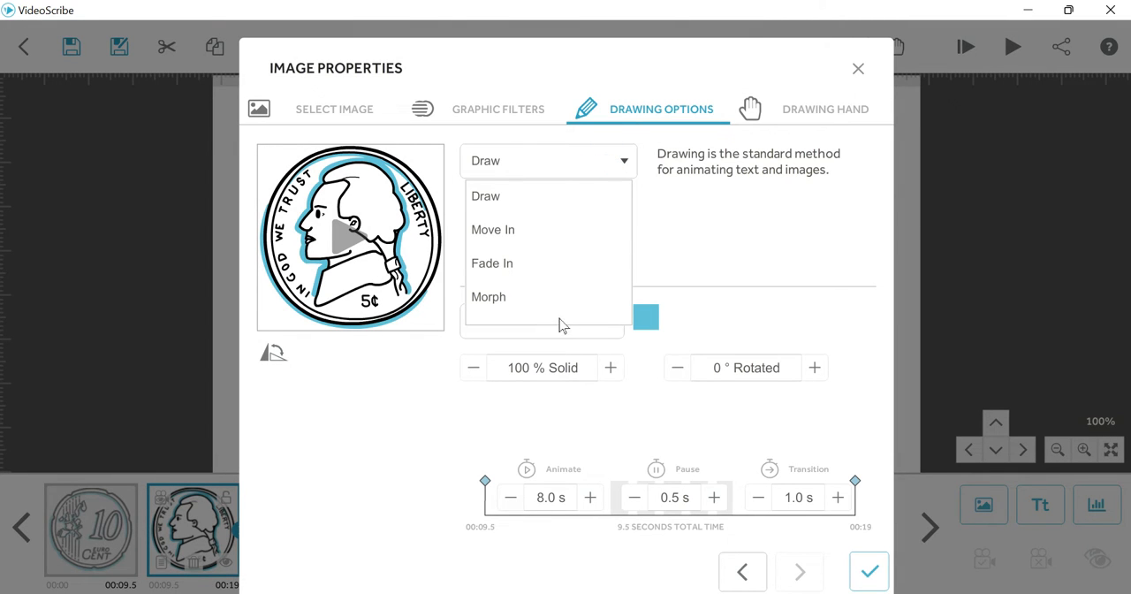
left_click(489, 296)
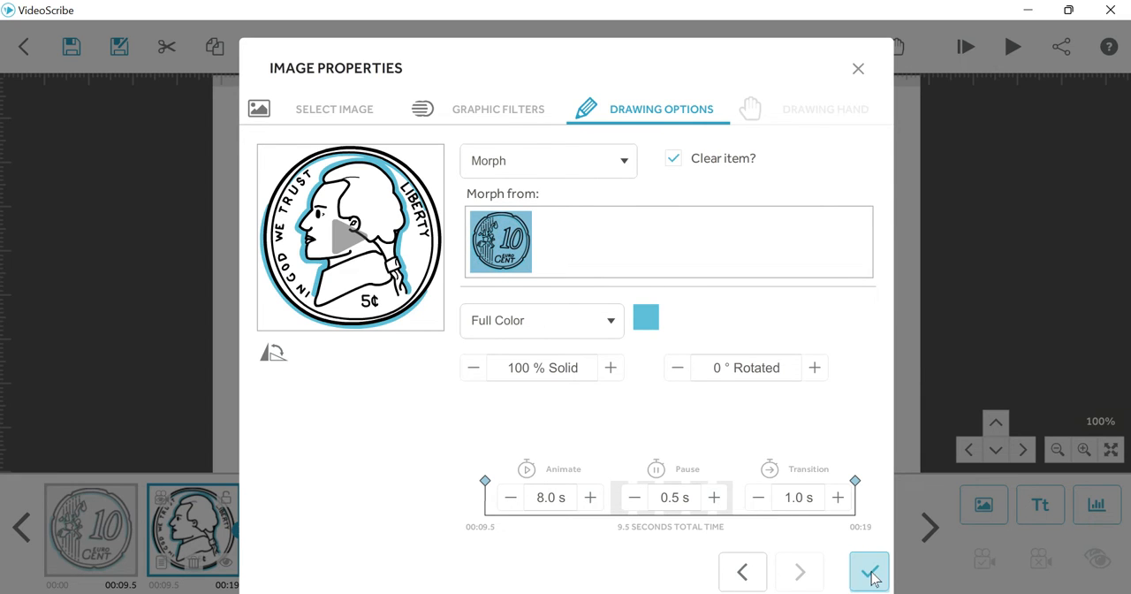
left_click(869, 571)
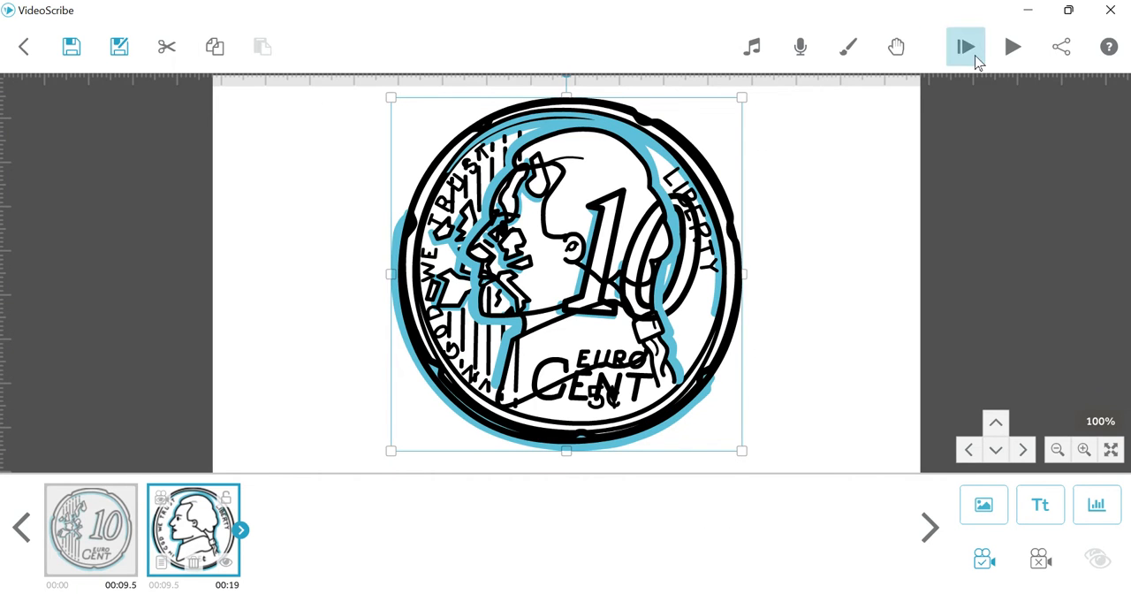
Step: Preview the morph from the 10 euro cent coin to the 5 cent coin, then stop playback
left_click(965, 45)
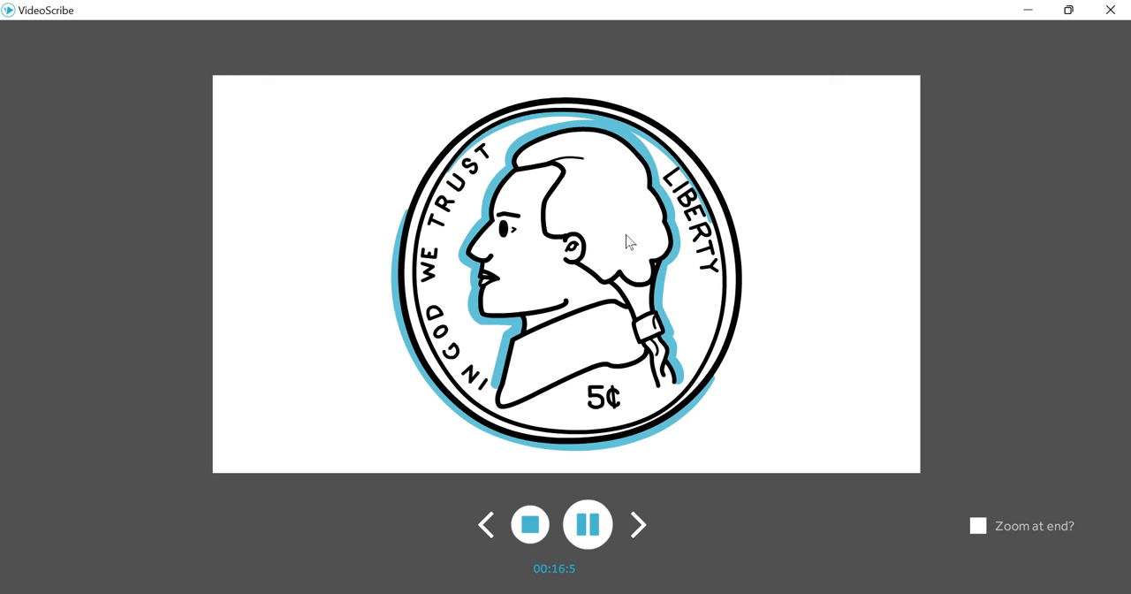
mouse_move(643, 182)
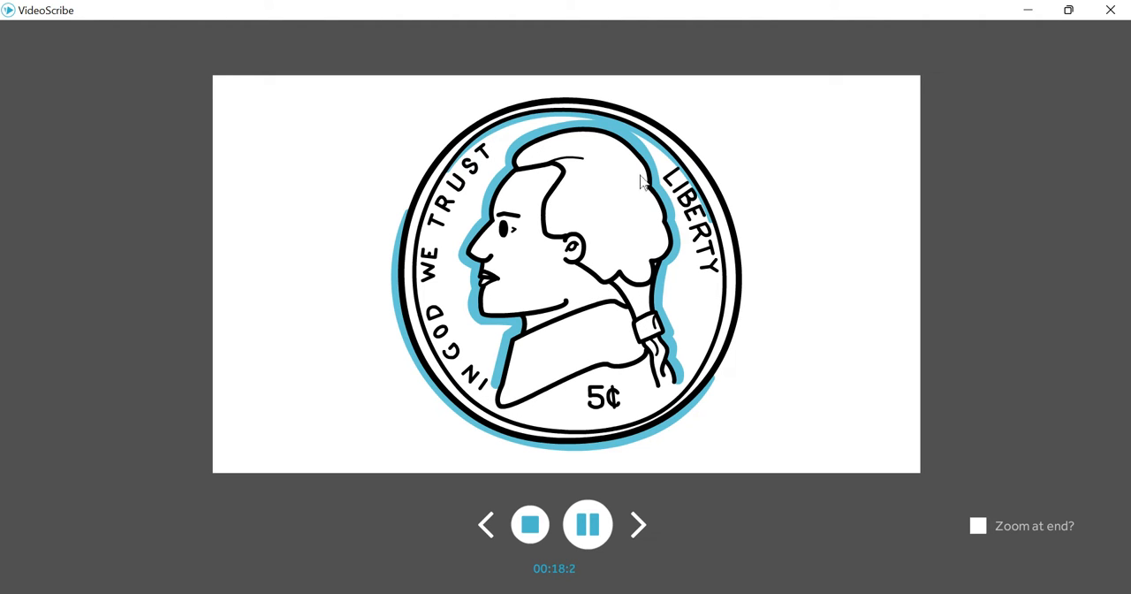
left_click(529, 524)
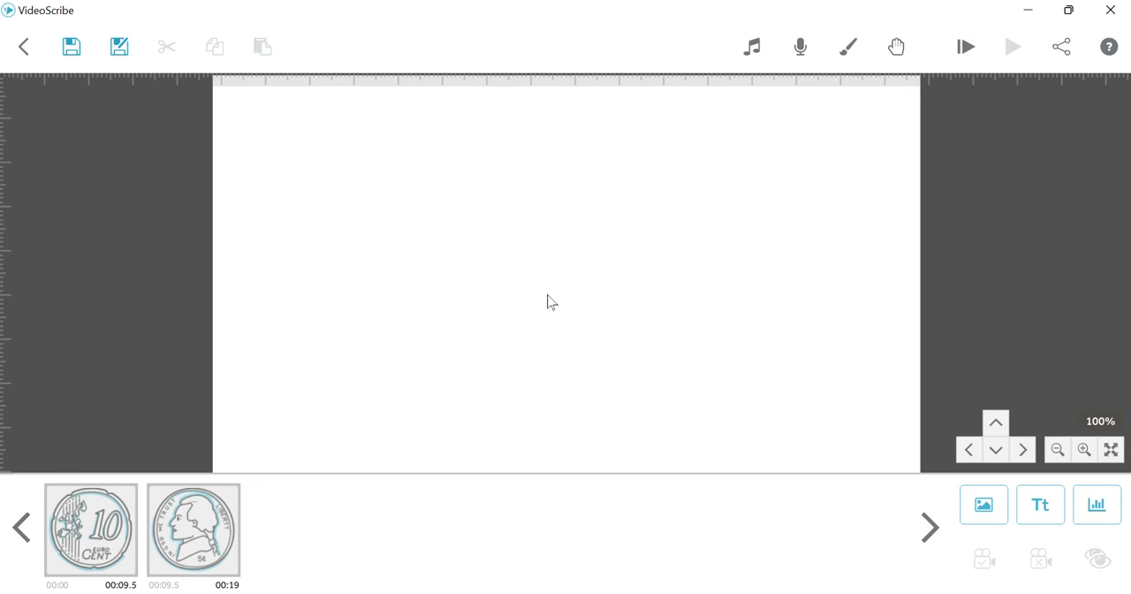
mouse_move(923, 378)
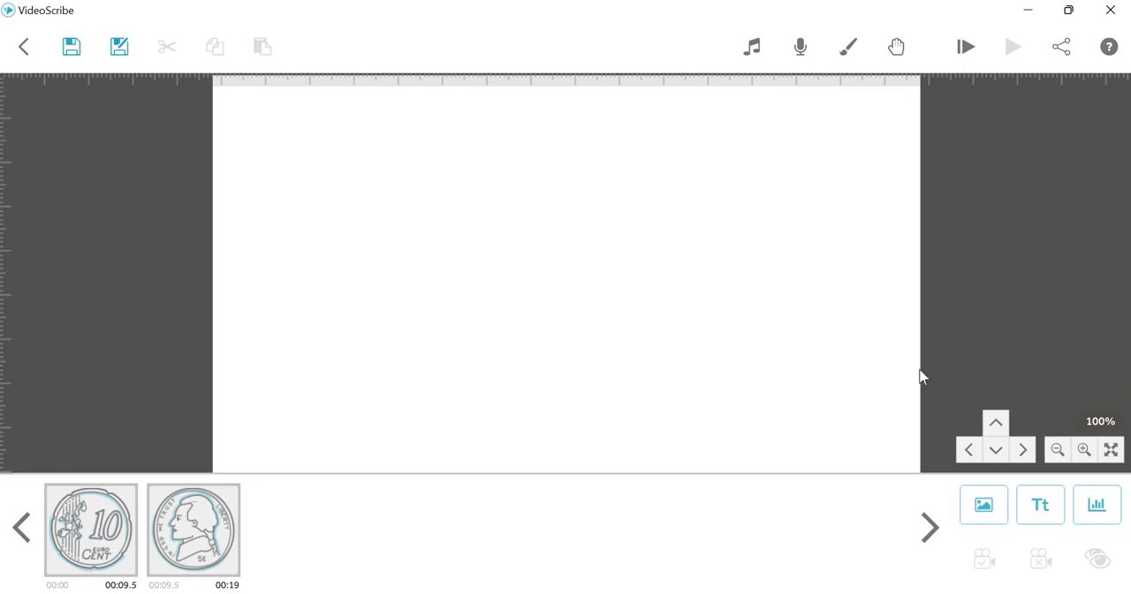
mouse_move(830, 312)
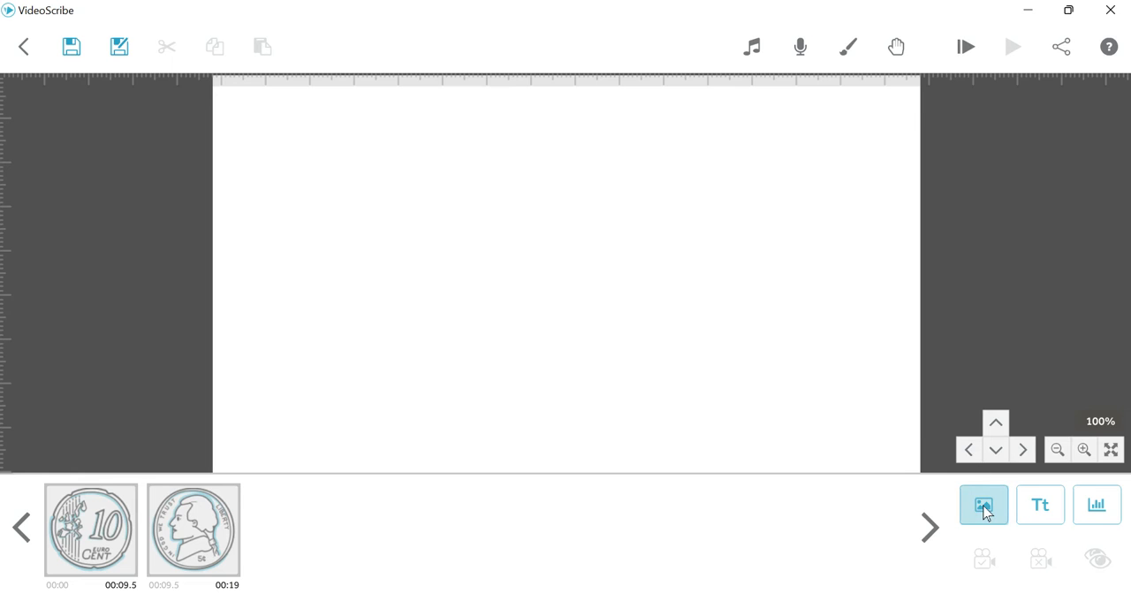
Step: Search images for 'ro' and page through the road results to pick the dashed road
left_click(983, 503)
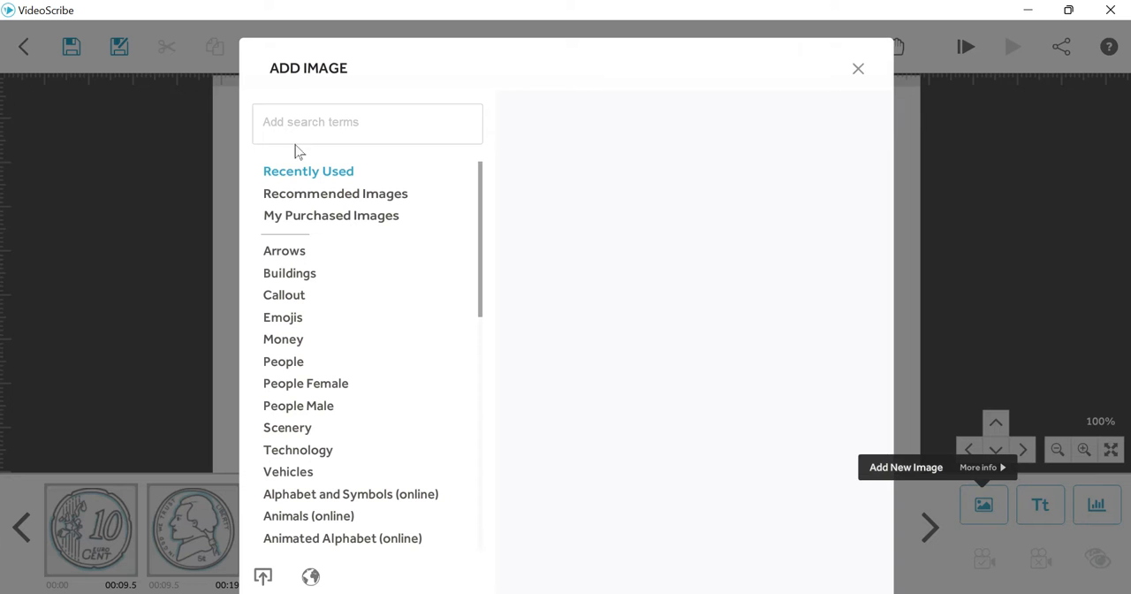
type("road")
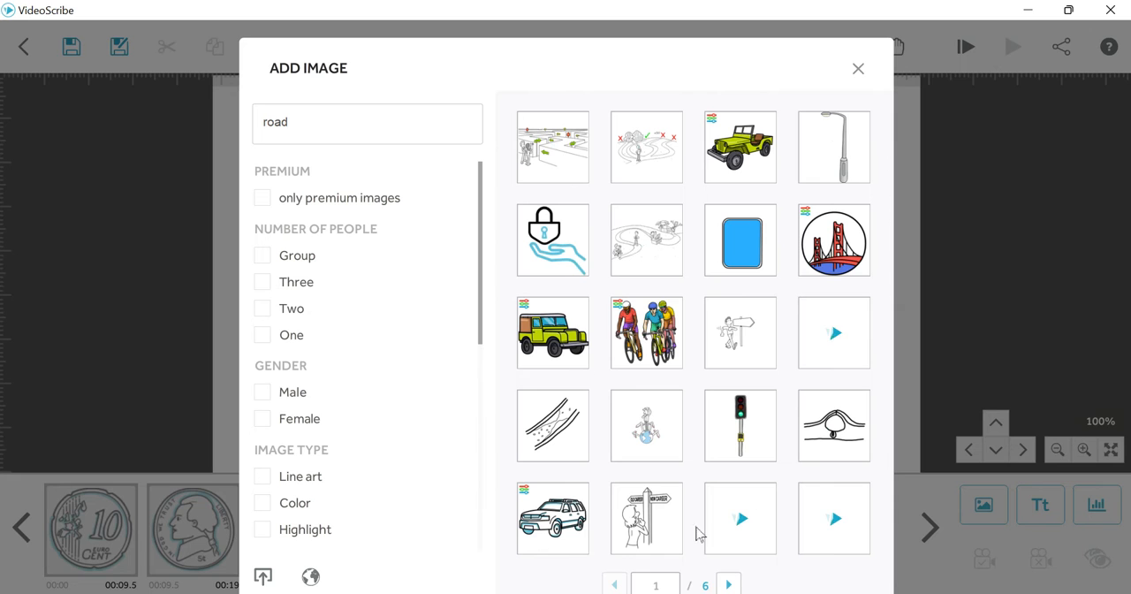
left_click(729, 584)
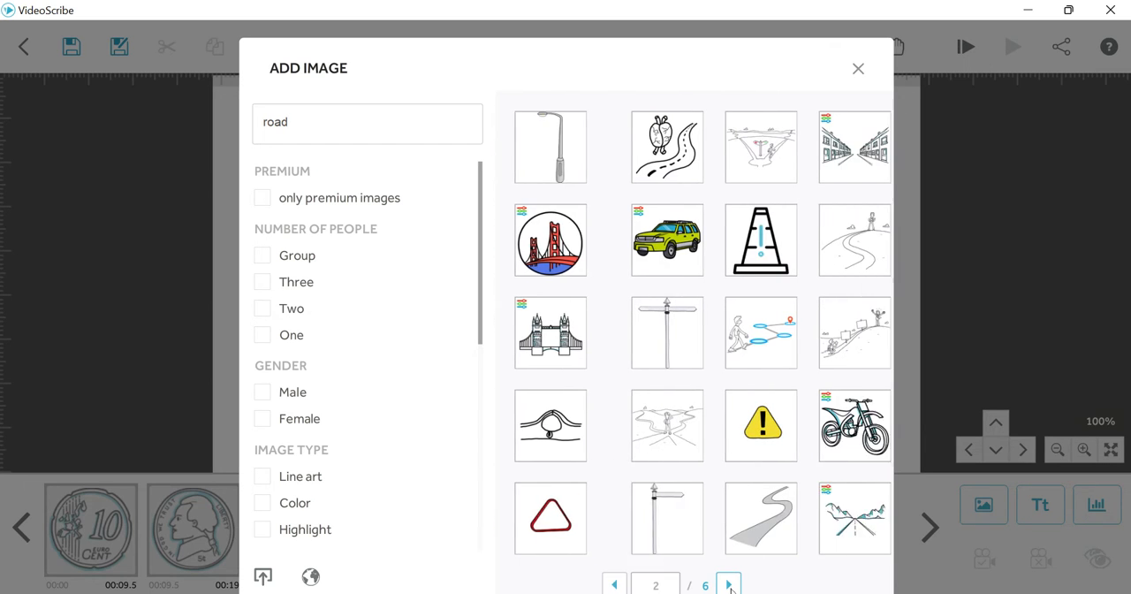
left_click(729, 585)
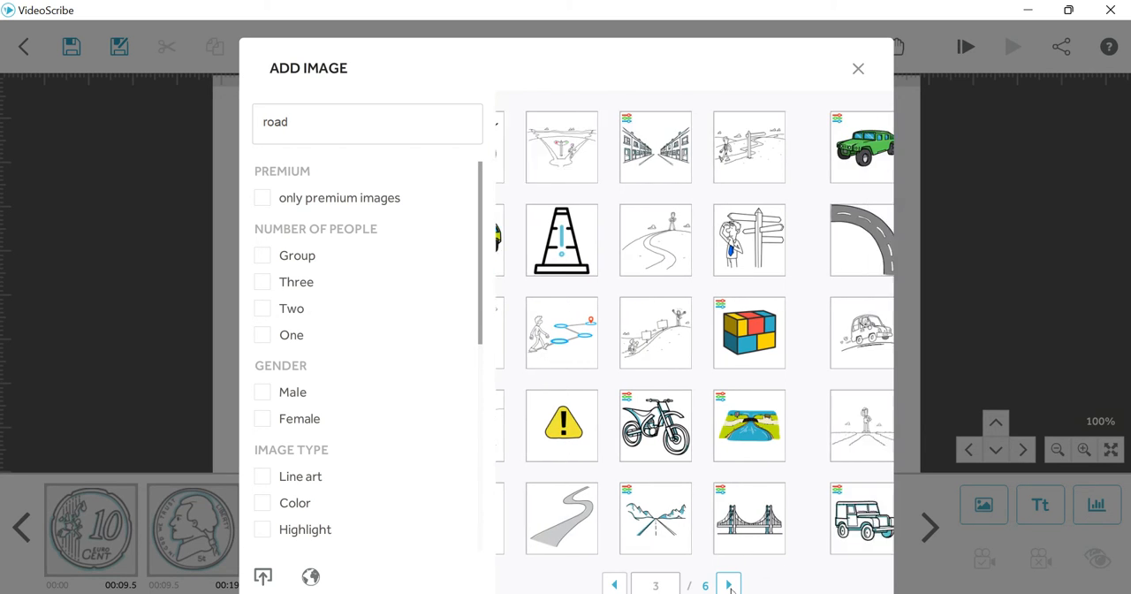
left_click(729, 585)
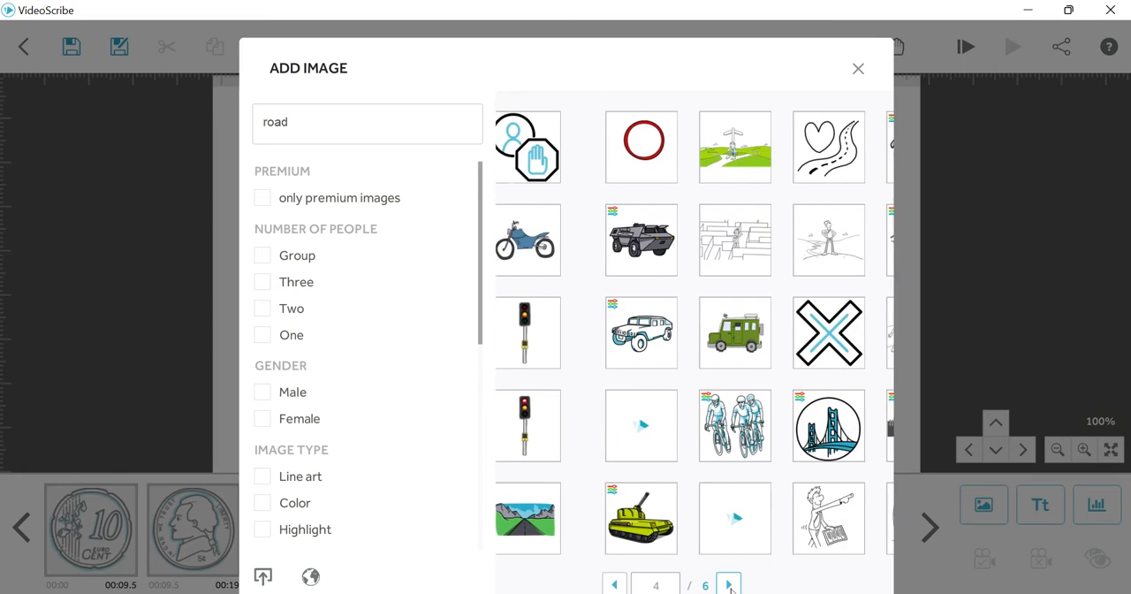
left_click(729, 585)
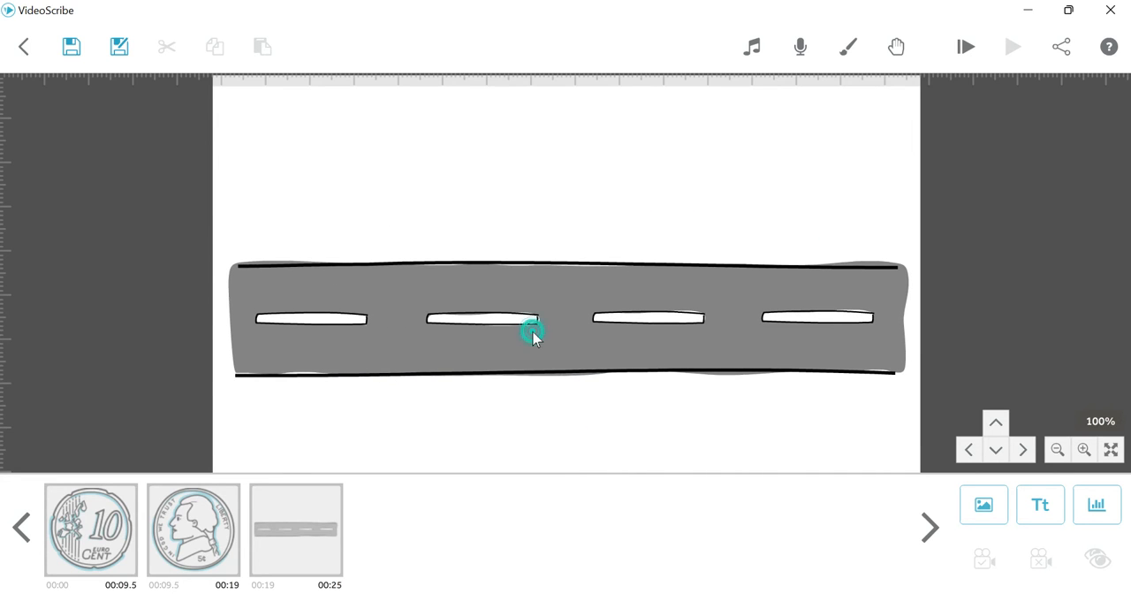
Step: Check the road's animation properties and deselect it after moving it lower
double_click(530, 334)
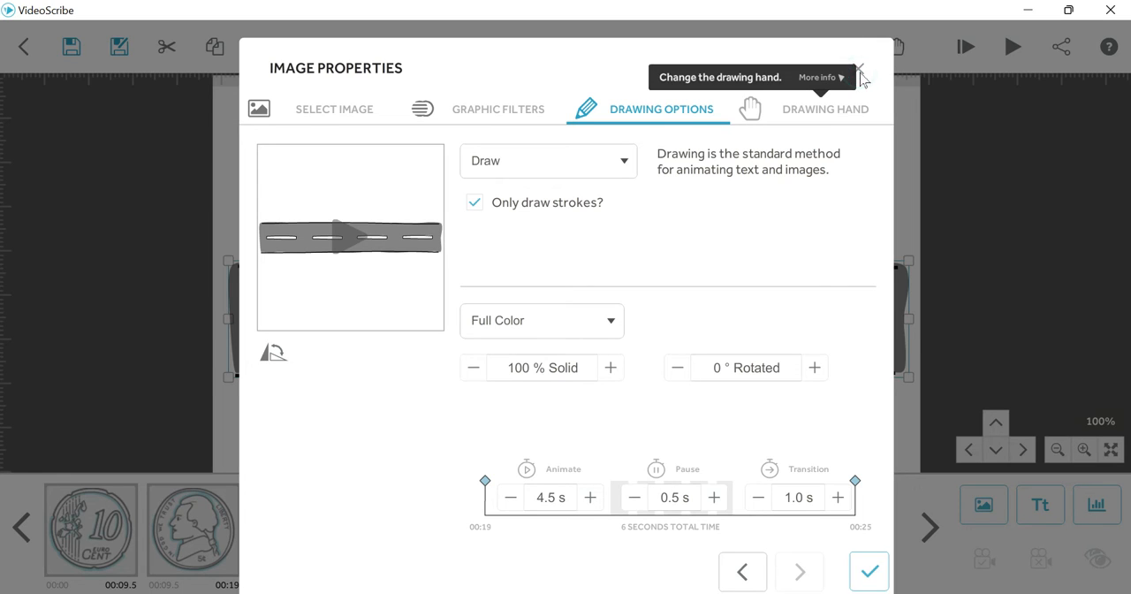
mouse_move(888, 210)
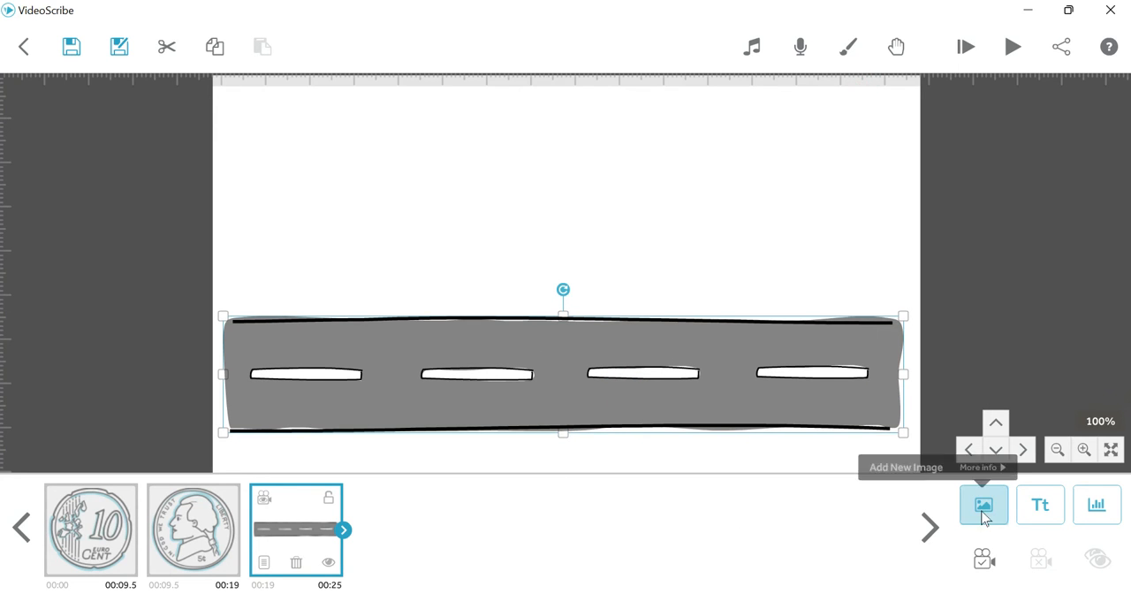
mouse_move(668, 311)
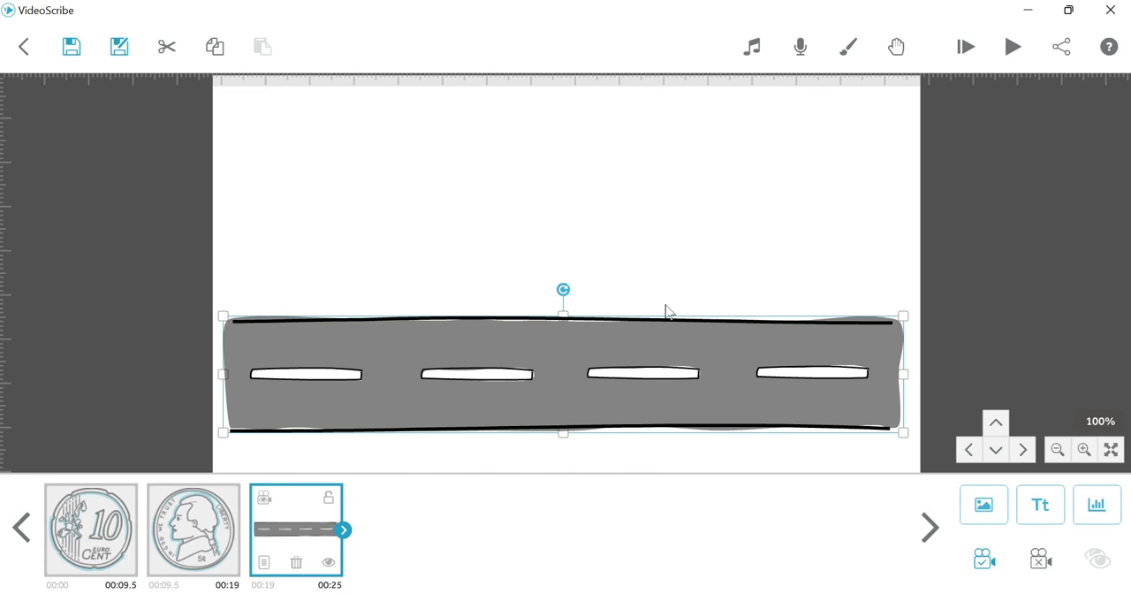
mouse_move(848, 310)
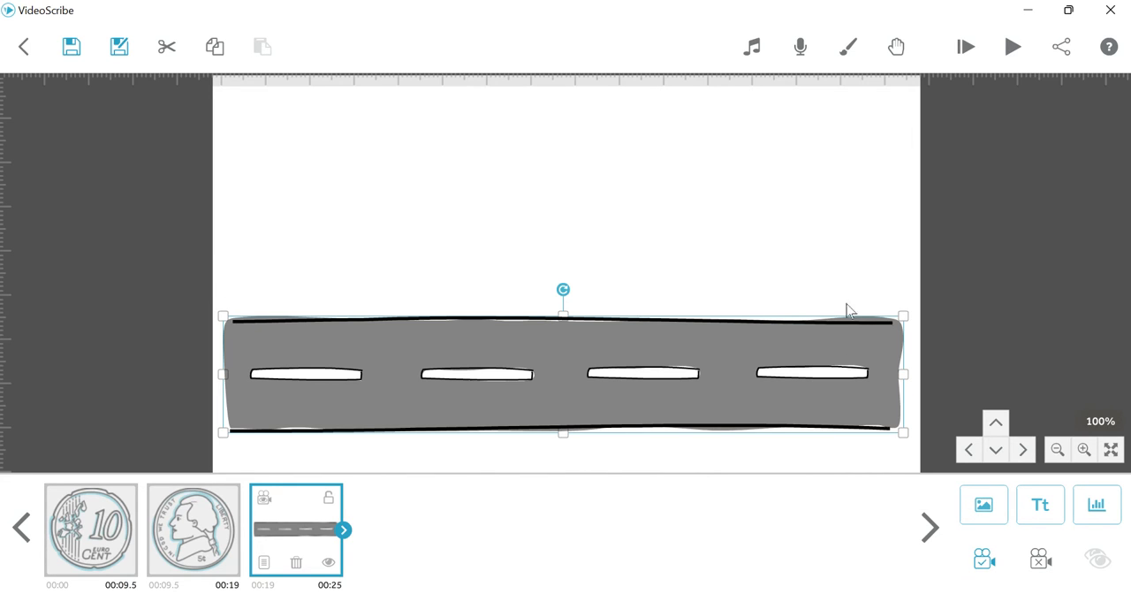
left_click(492, 203)
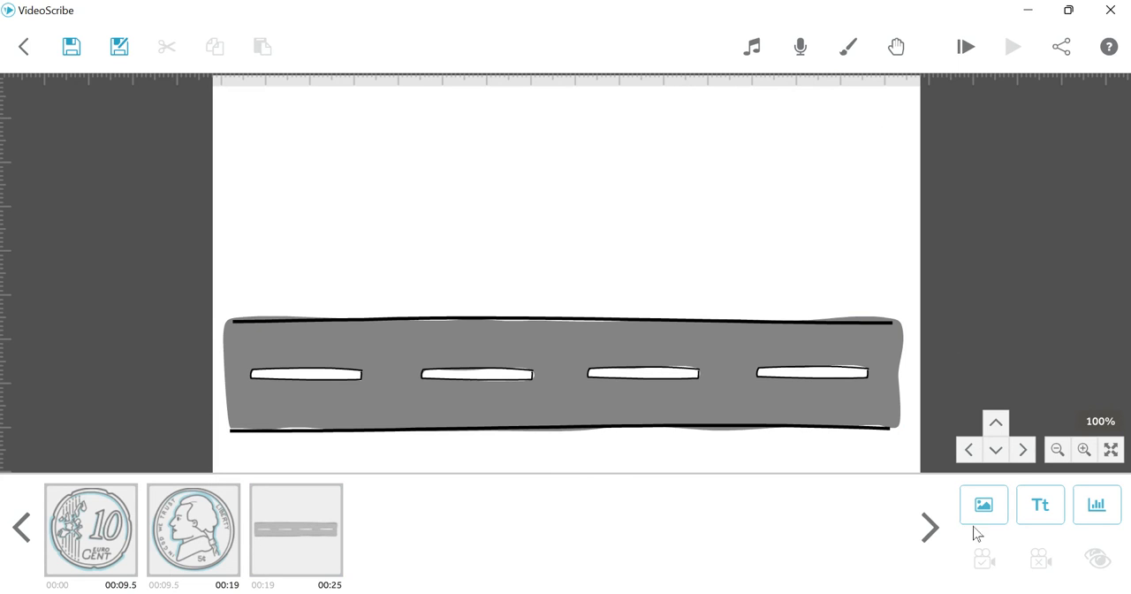
Step: Search the image library for 'bi' to find a cyclist image
left_click(983, 503)
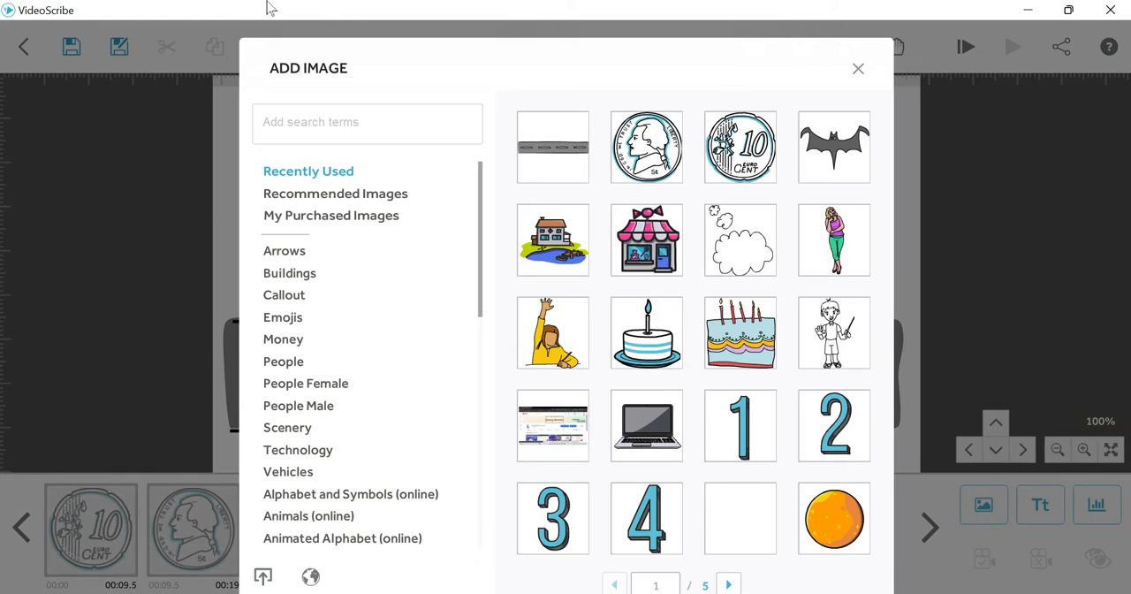
left_click(367, 122)
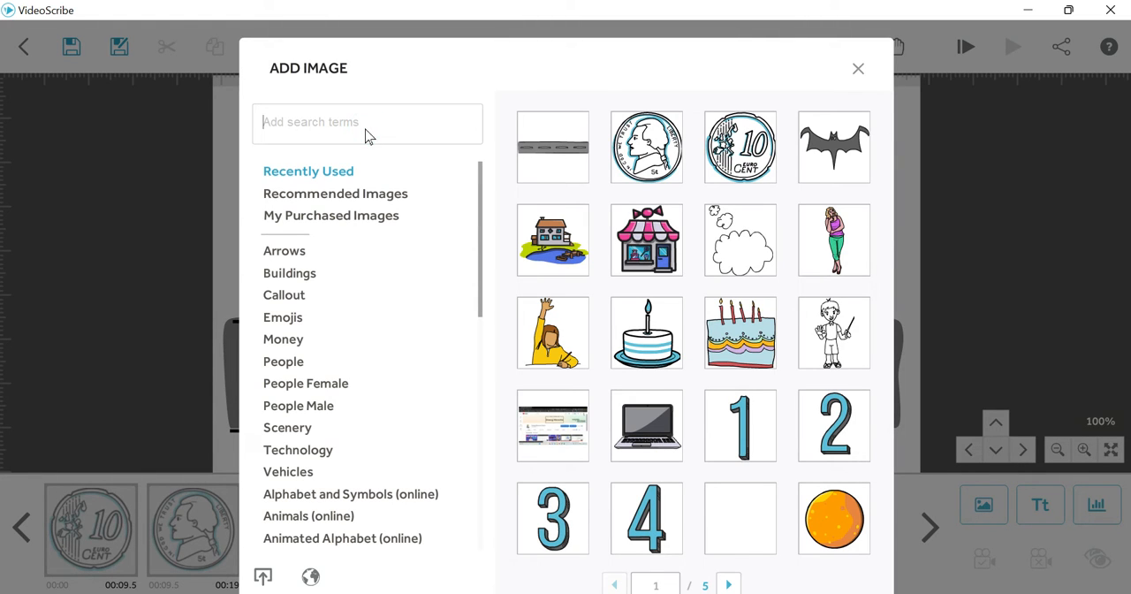
type("bi")
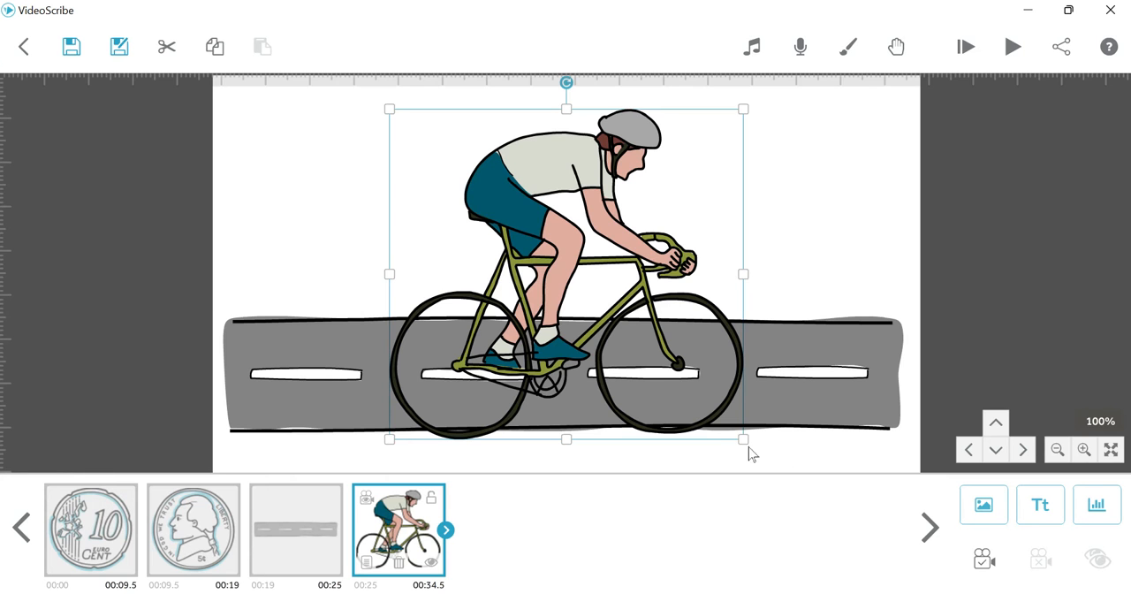
Step: Shrink the cyclist and set it on the road's left end
left_click_drag(743, 439, 658, 361)
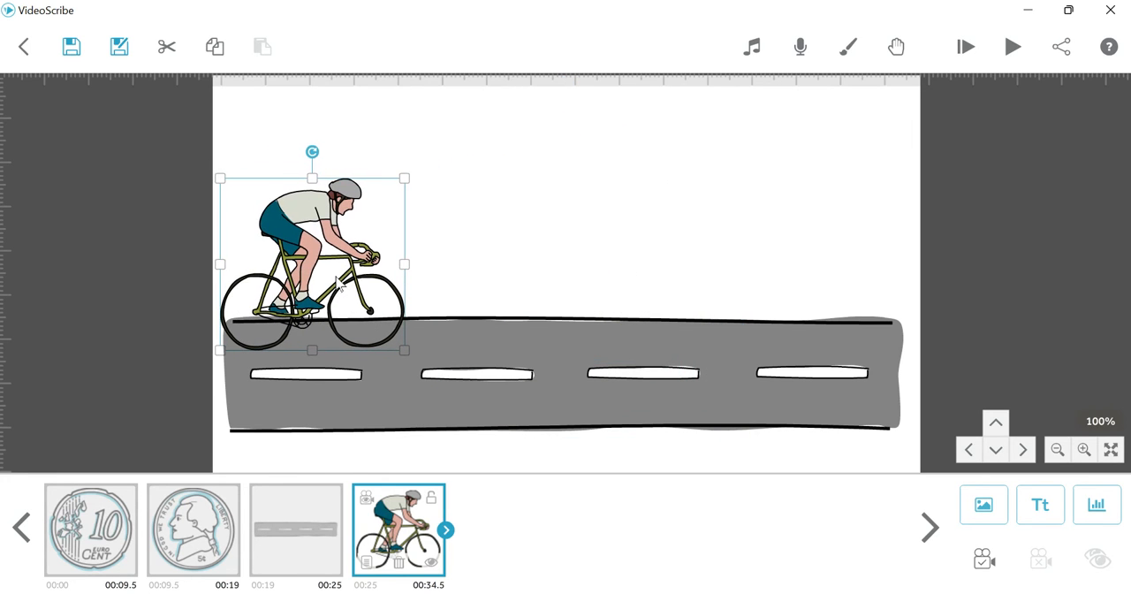
mouse_move(733, 261)
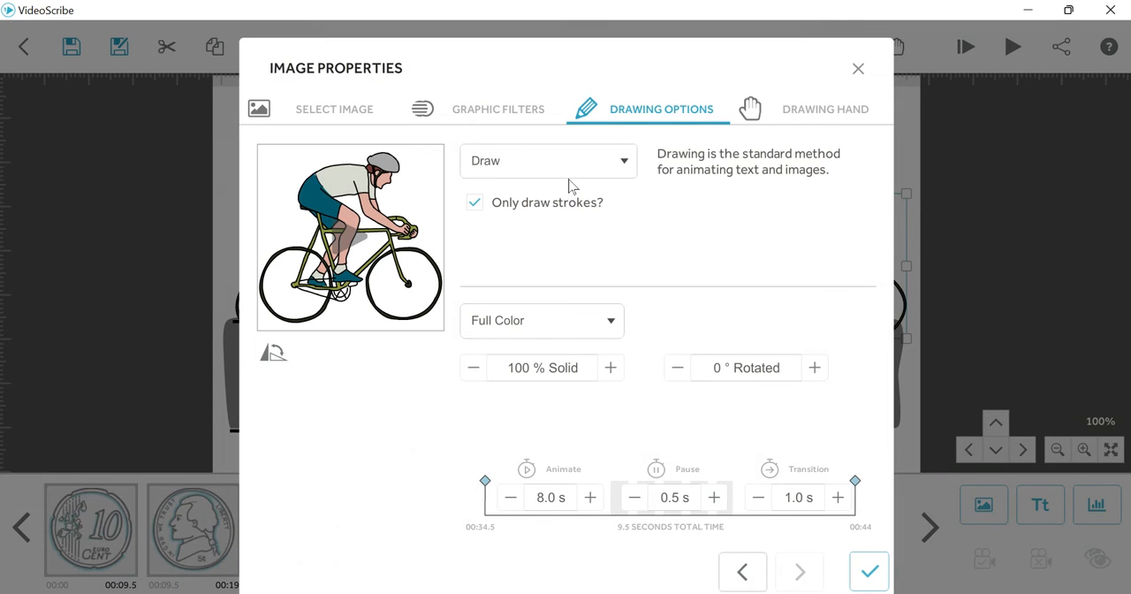
Step: Set the right-hand cyclist's drawing option to Morph and apply it
left_click(548, 160)
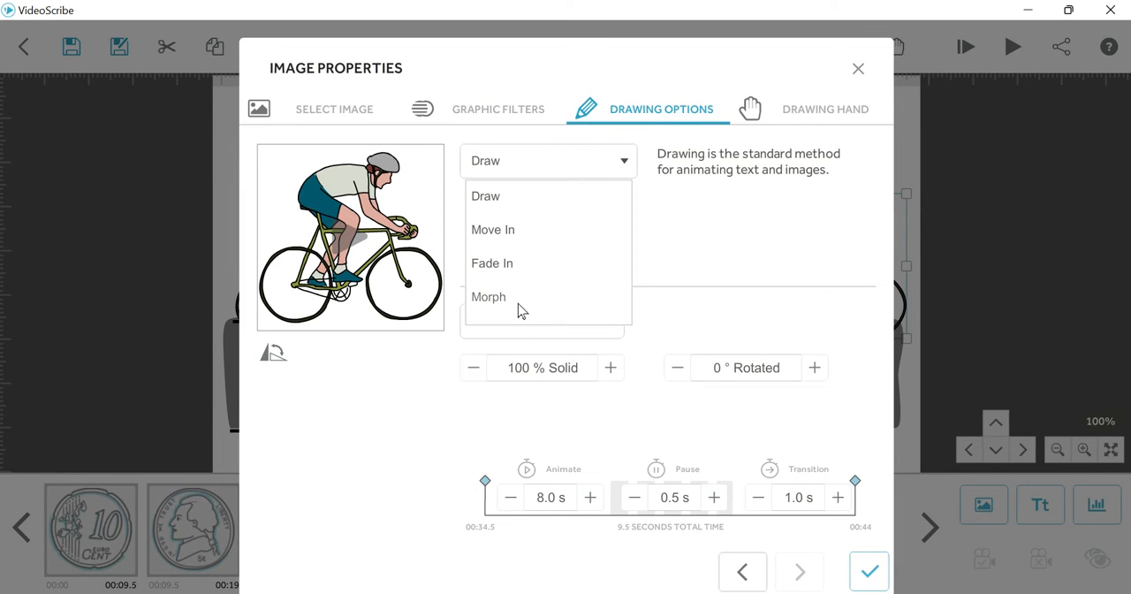
left_click(489, 296)
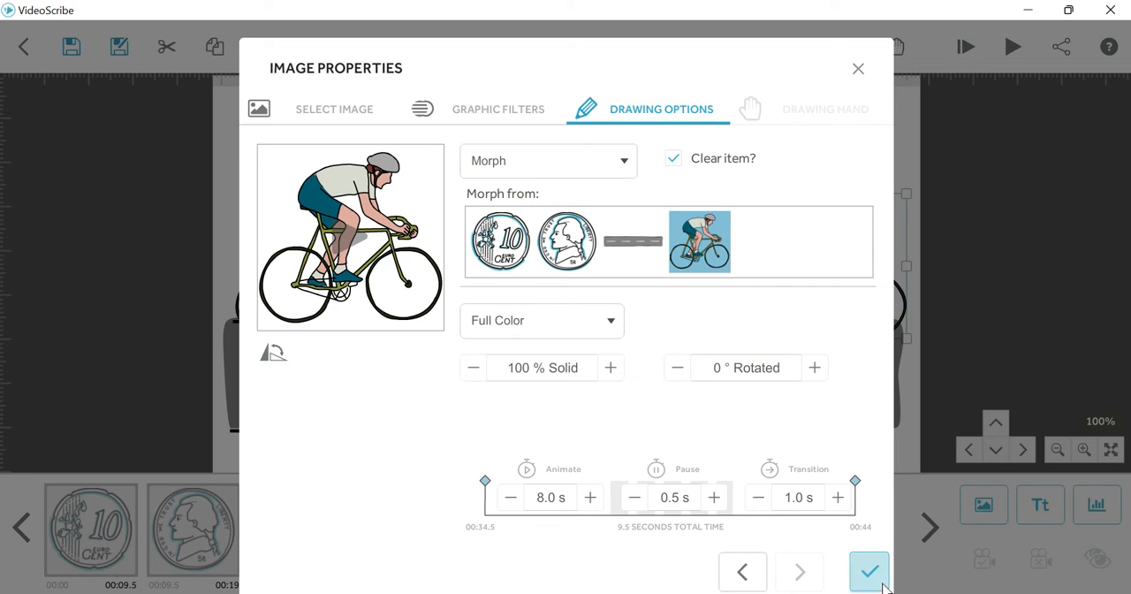
left_click(868, 571)
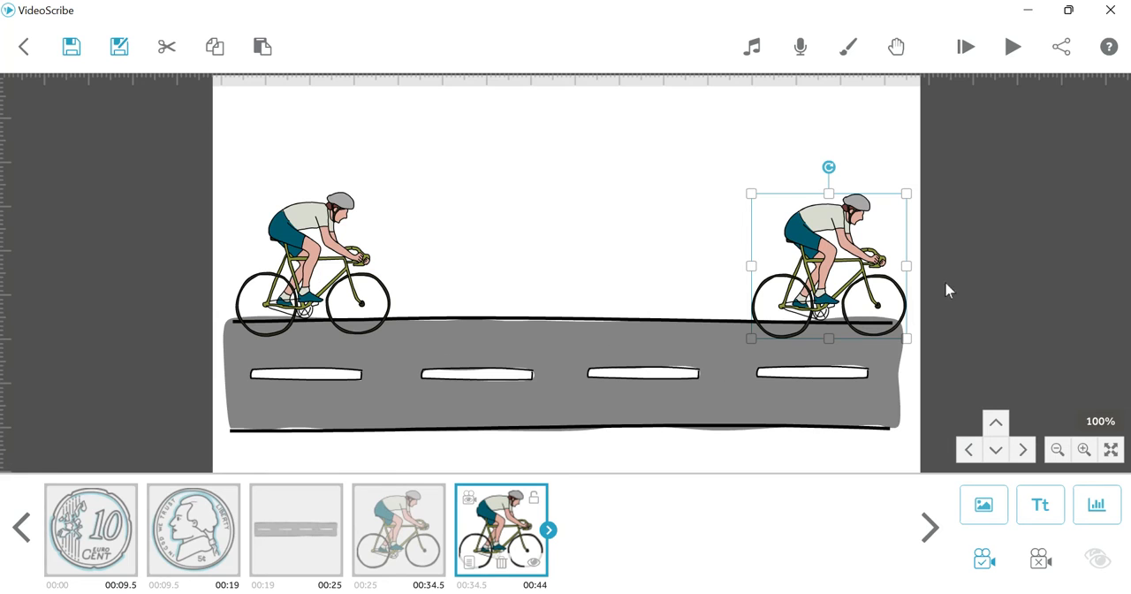
Step: Set the road and the left-hand cyclist to Fade In instead of drawing
left_click(295, 529)
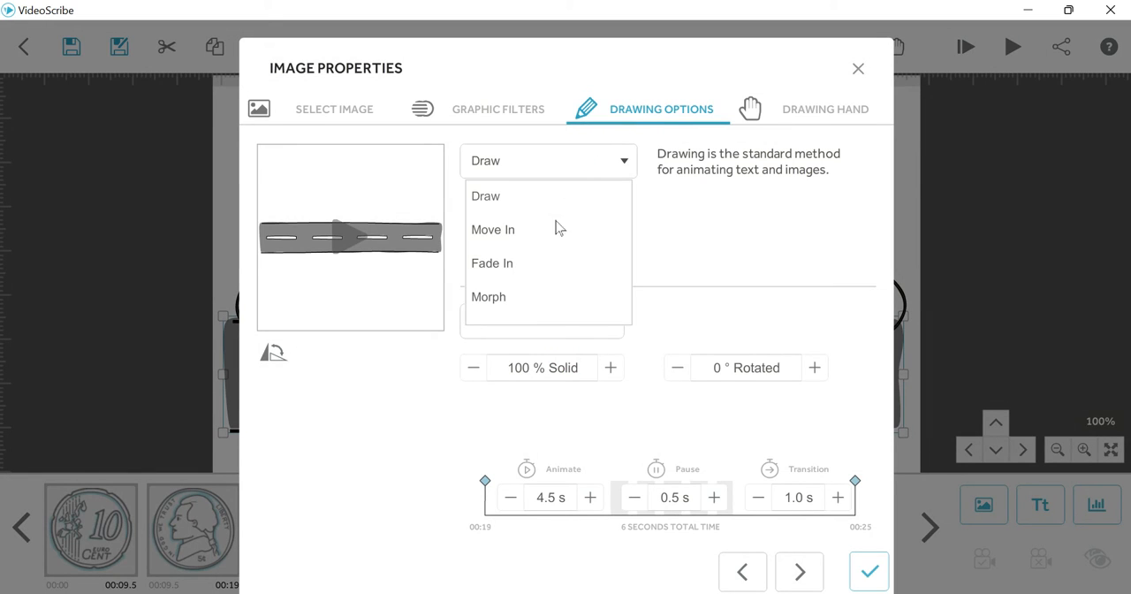
left_click(492, 262)
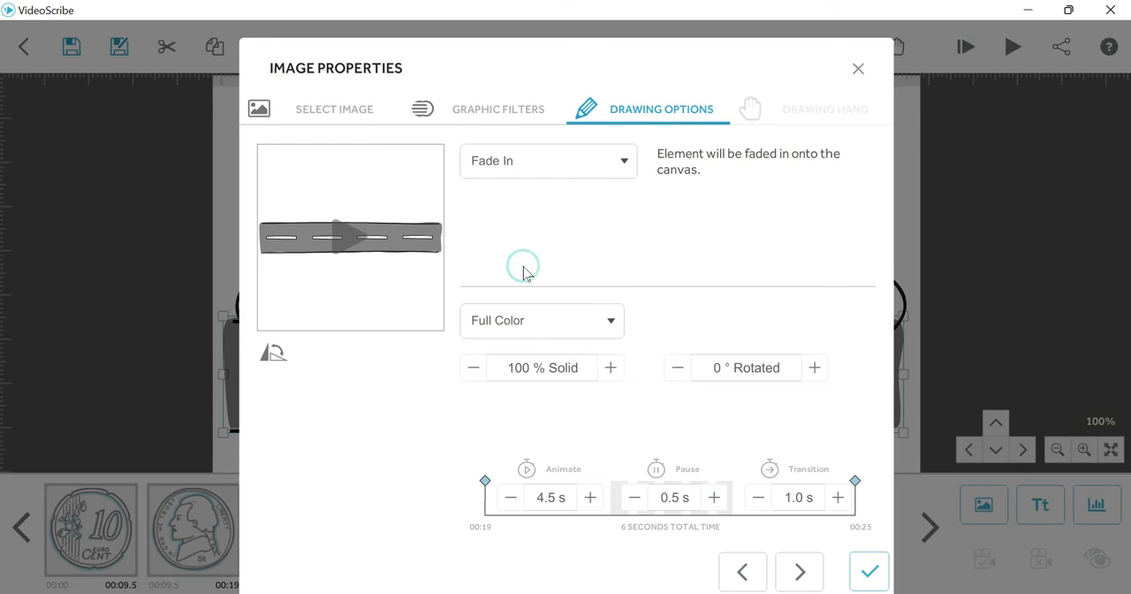
left_click(868, 571)
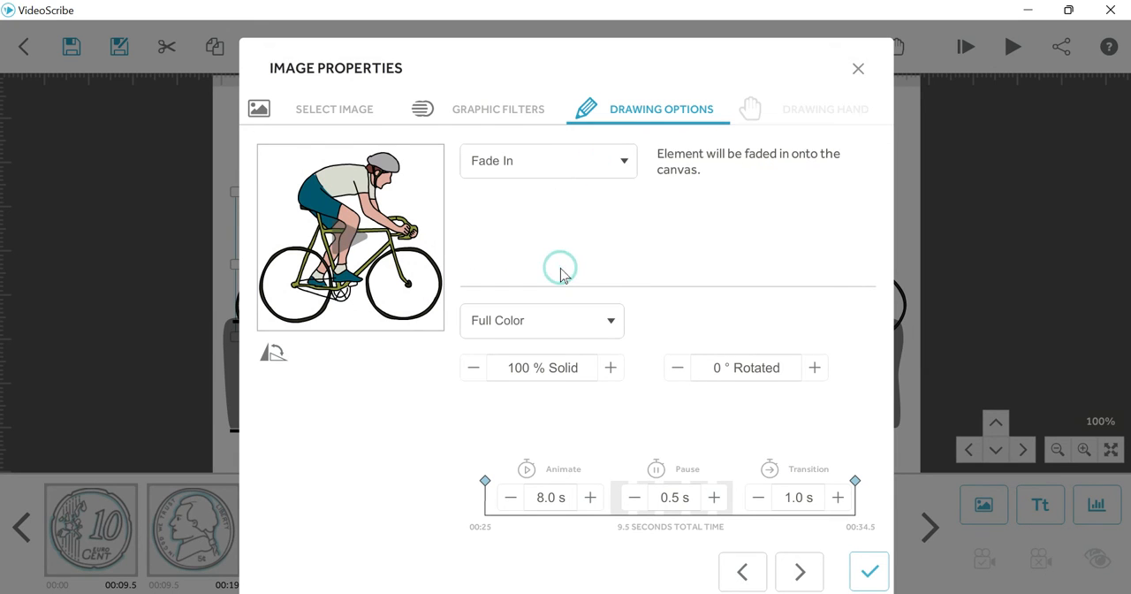
left_click(868, 571)
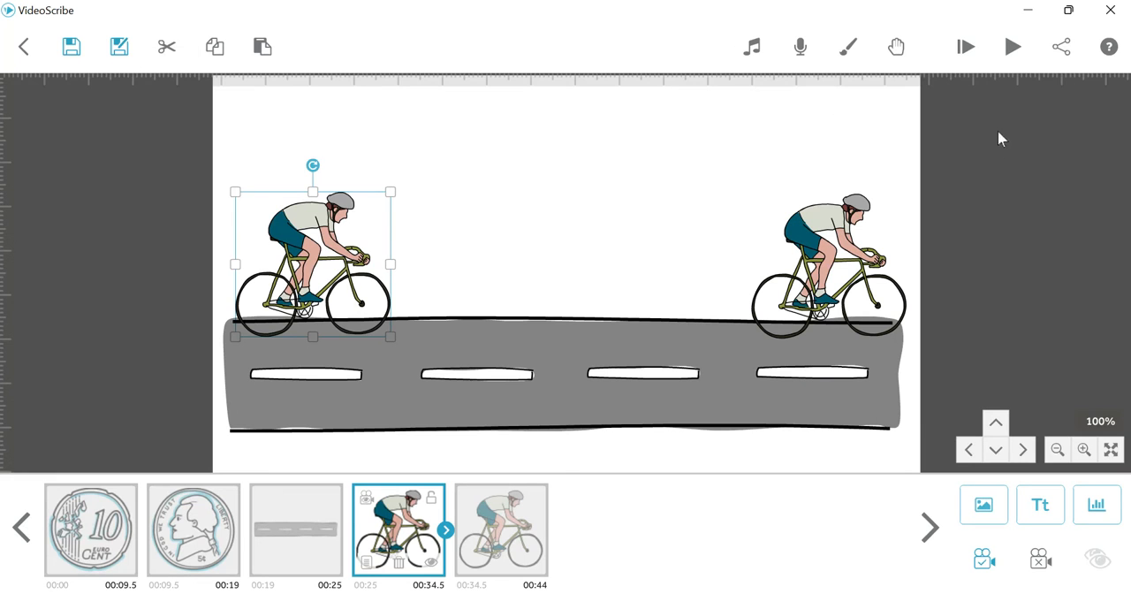
mouse_move(966, 47)
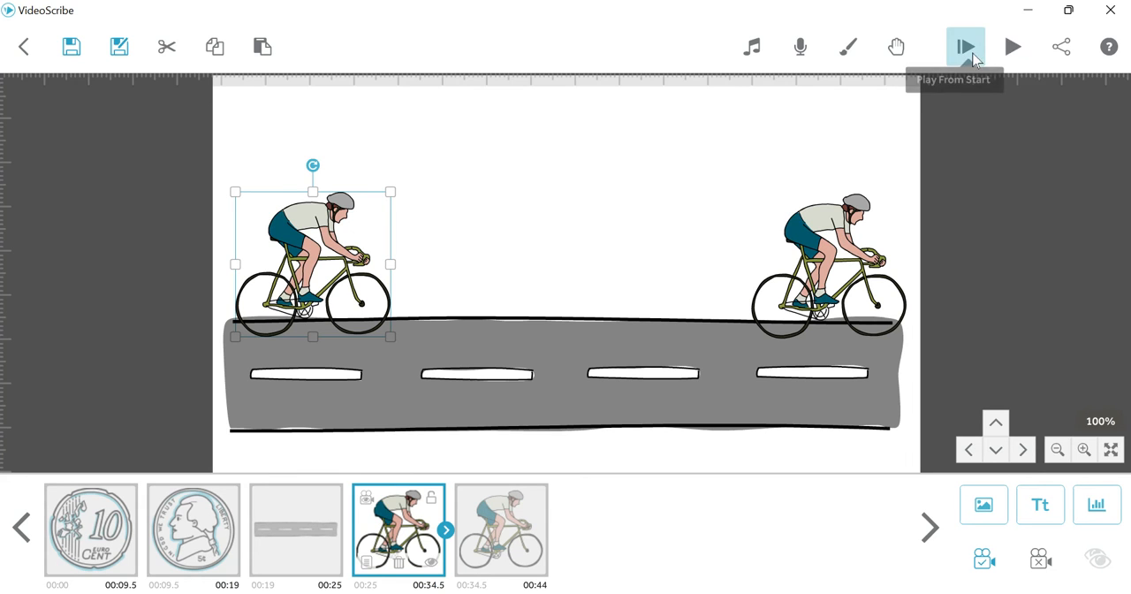
Step: Play the cyclist scene from the start to watch the morph
left_click(964, 46)
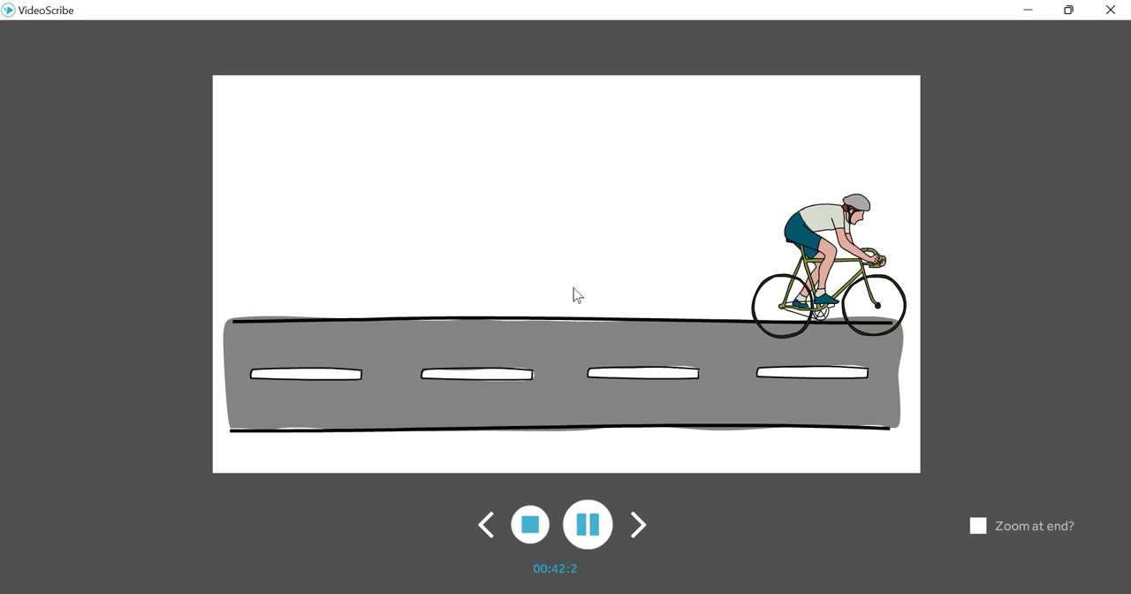
Step: Stop the preview, delete all five elements, and bring up the image library
left_click(530, 524)
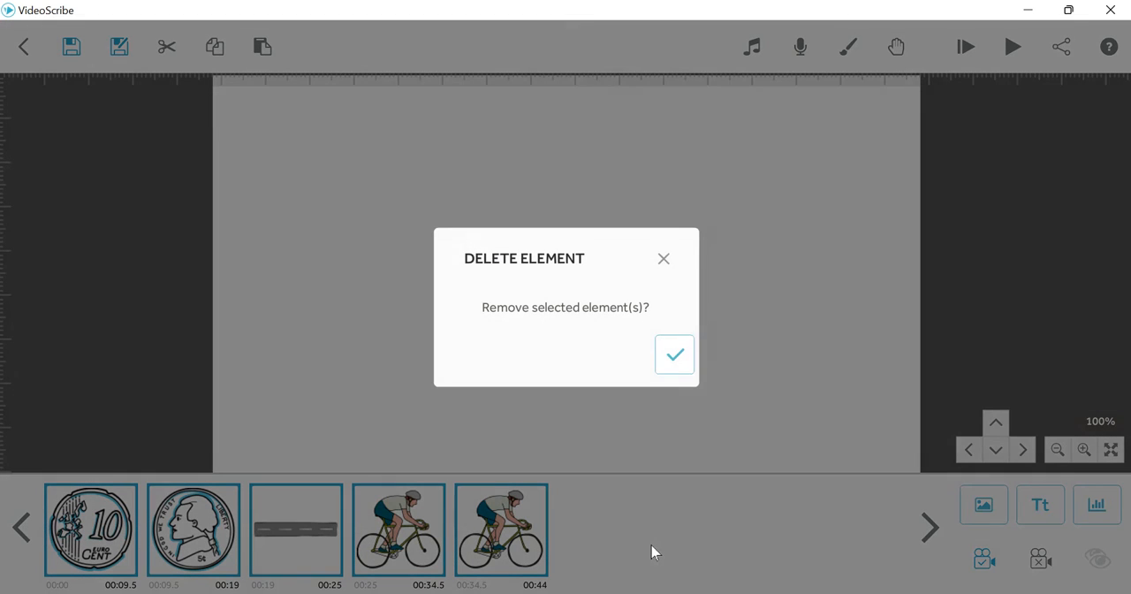
left_click(675, 355)
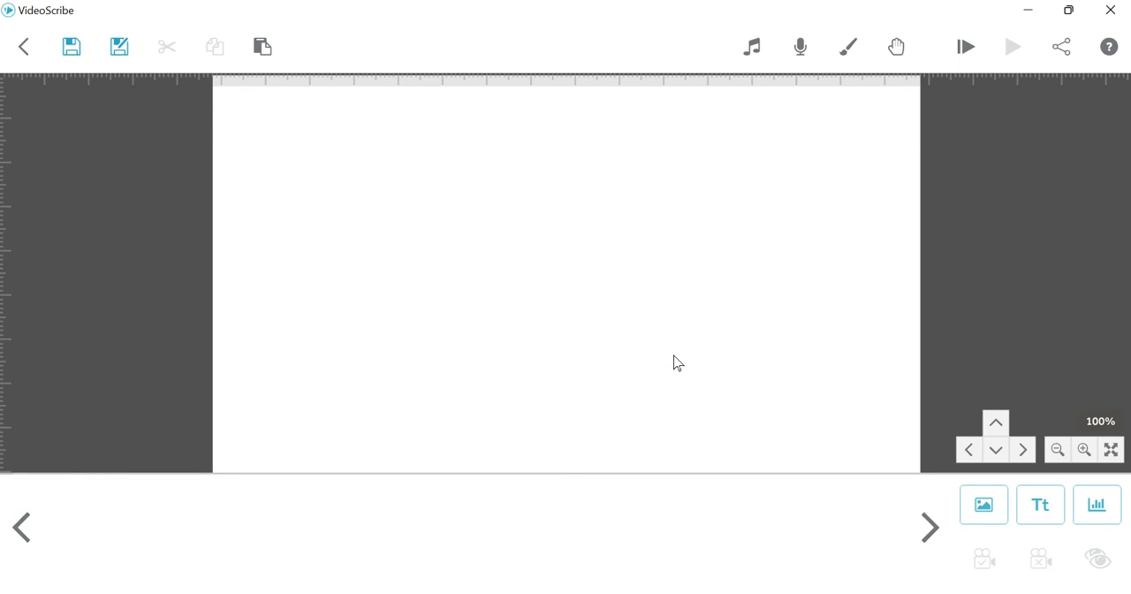
left_click(983, 504)
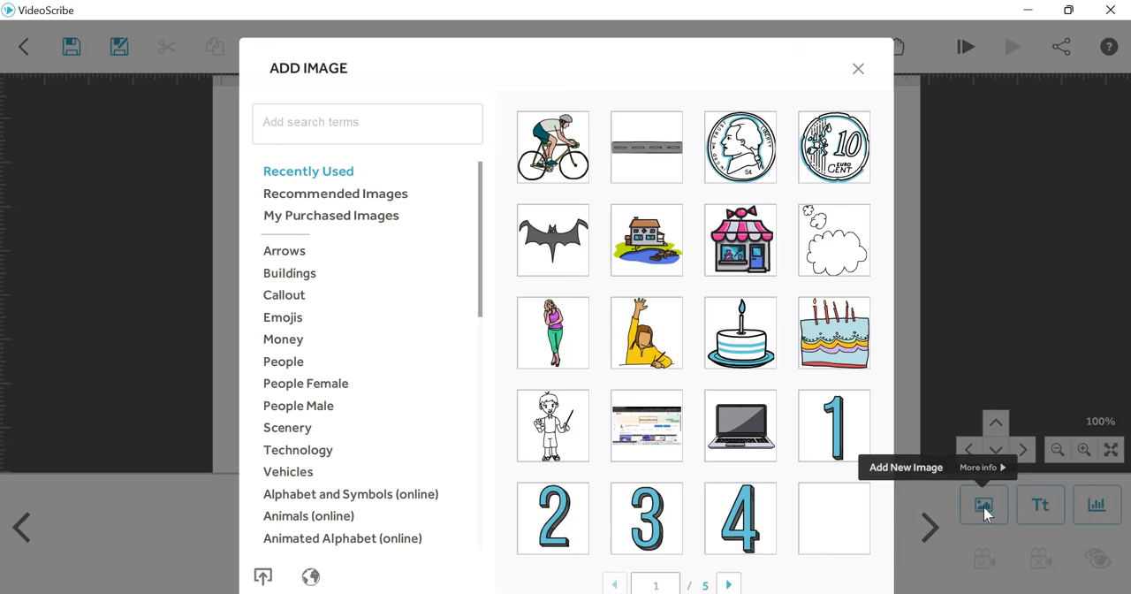
Step: Search images for 'map' and add the coloured world map from the third results page
type("map")
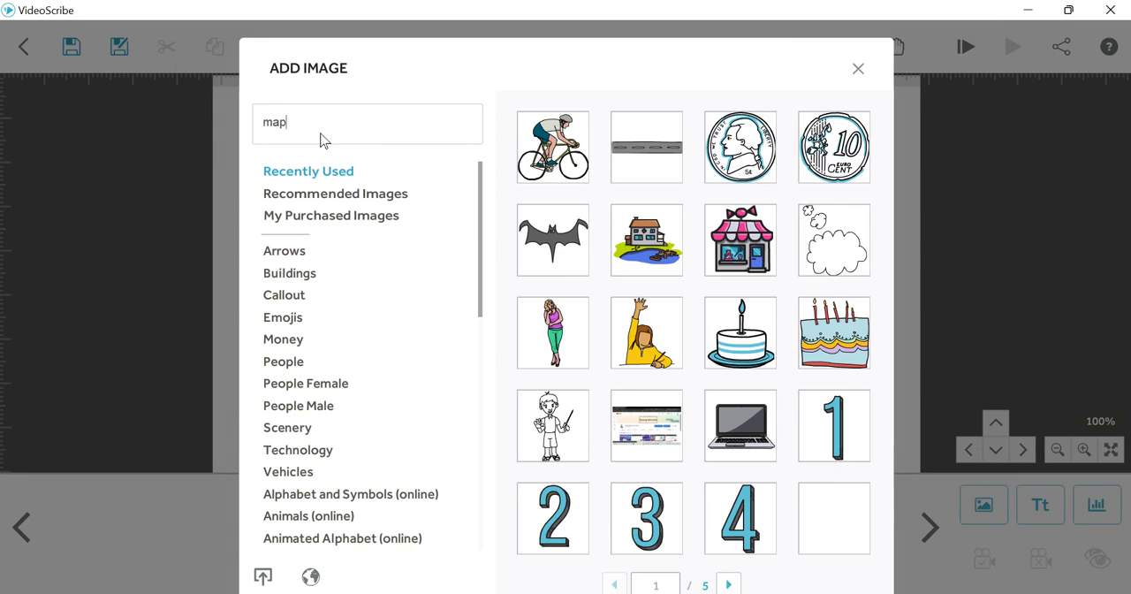
key("enter")
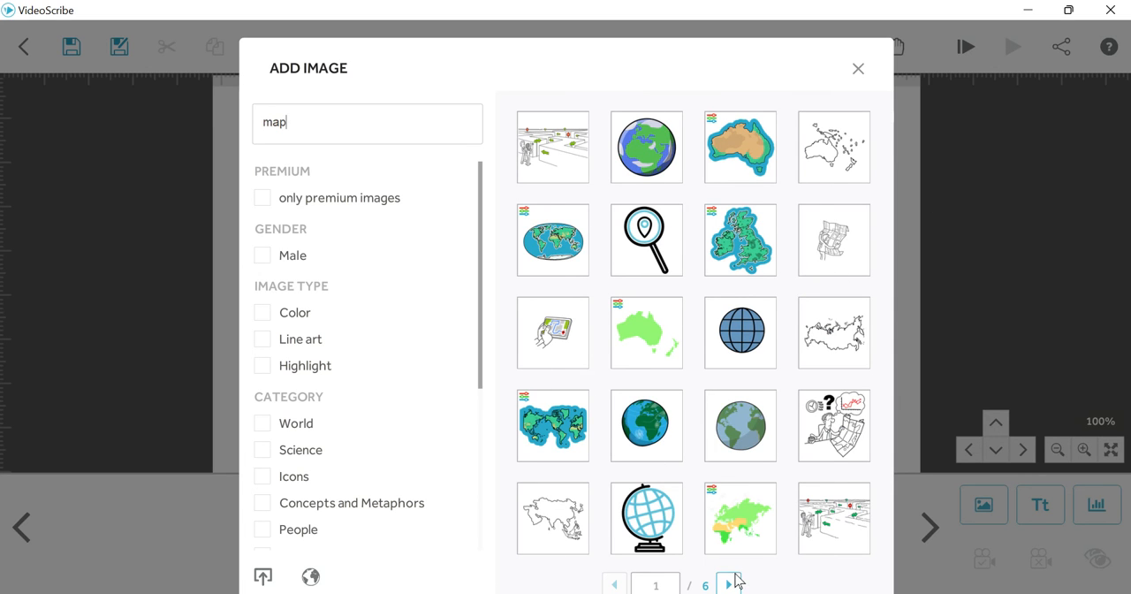
left_click(730, 584)
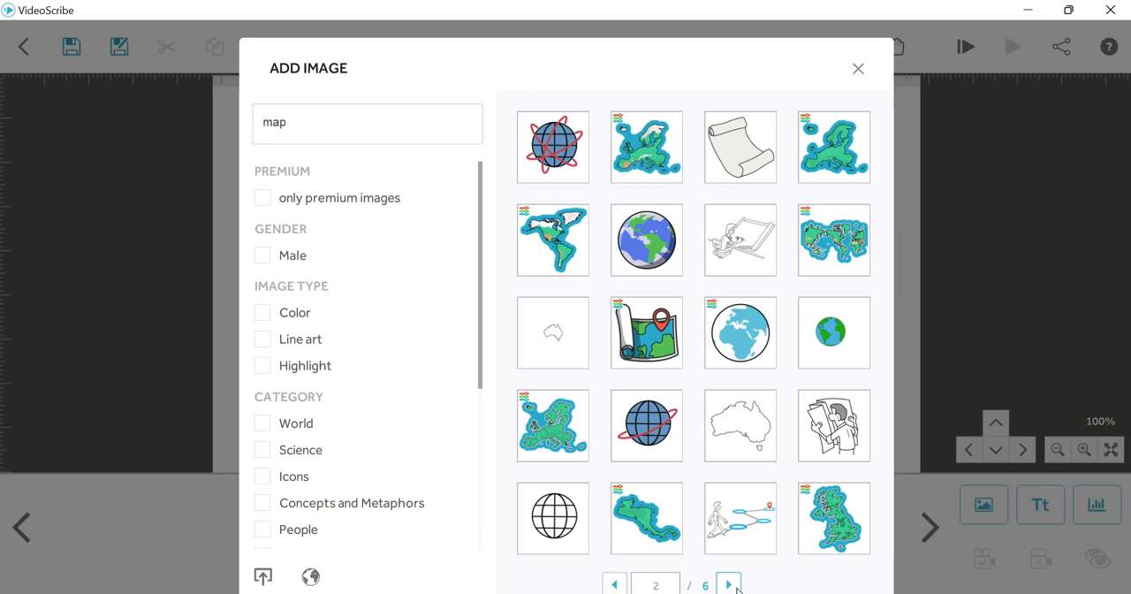
left_click(729, 584)
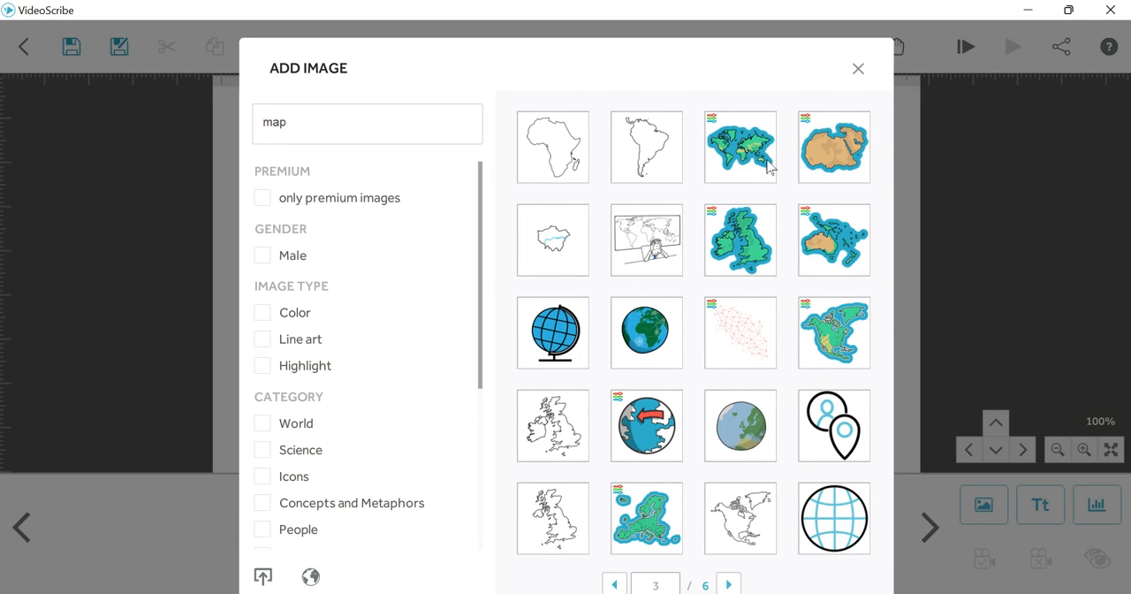
left_click(740, 147)
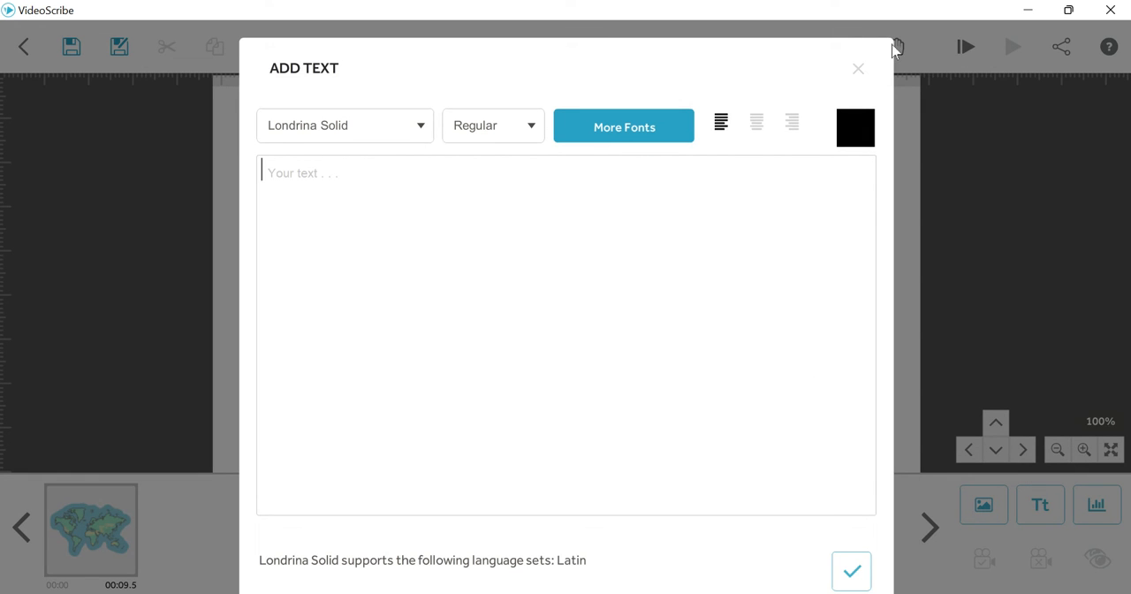
Step: Dismiss the text window and add an airliner image near Greenland
left_click(858, 68)
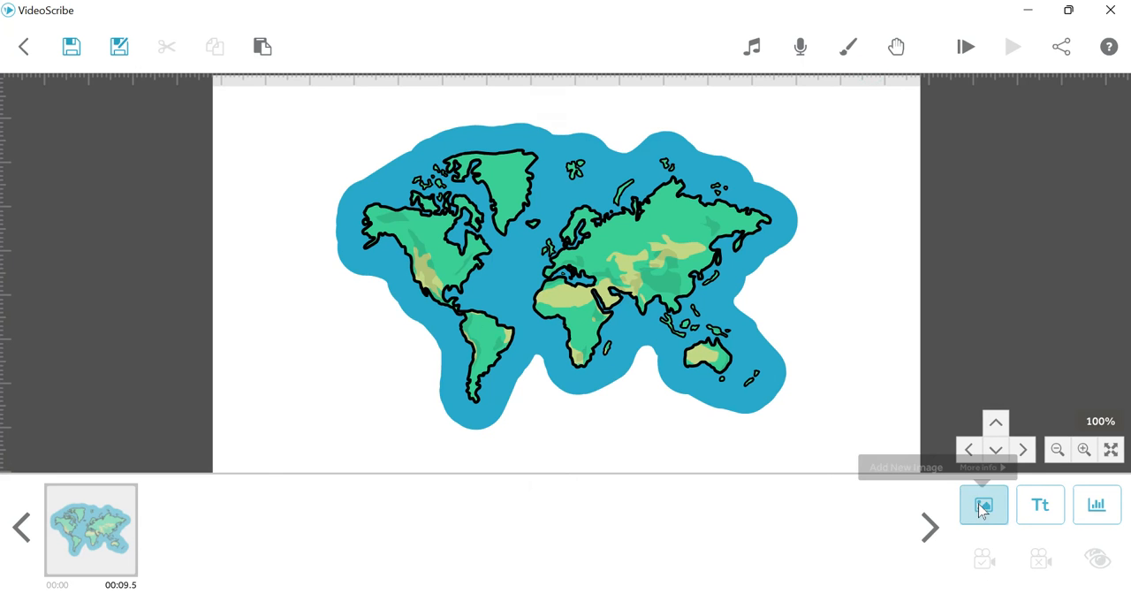
left_click(983, 505)
type("plane")
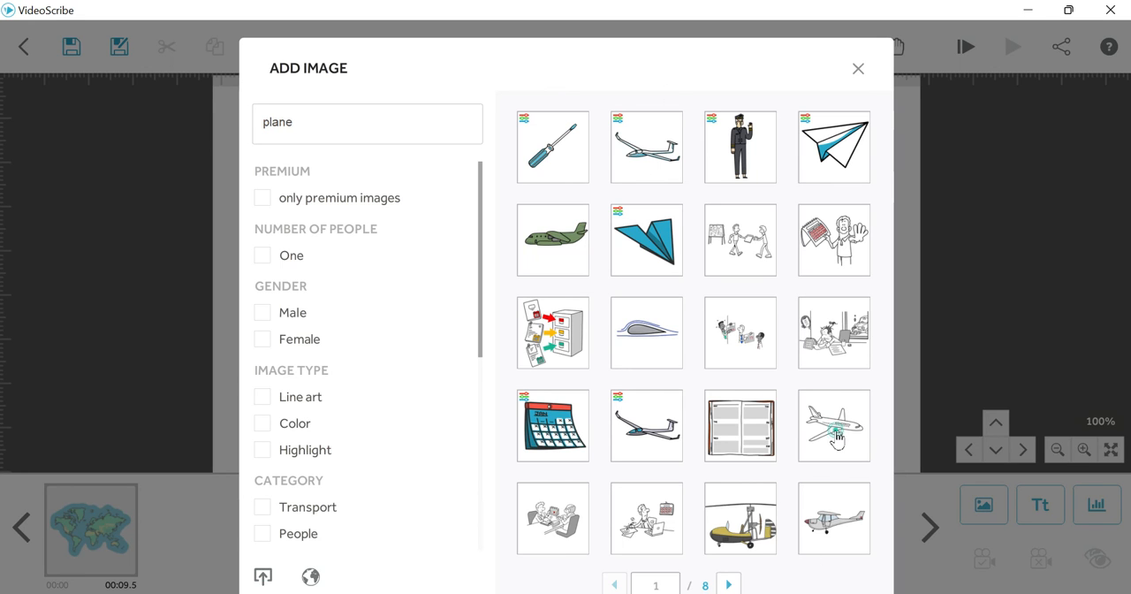
left_click(833, 426)
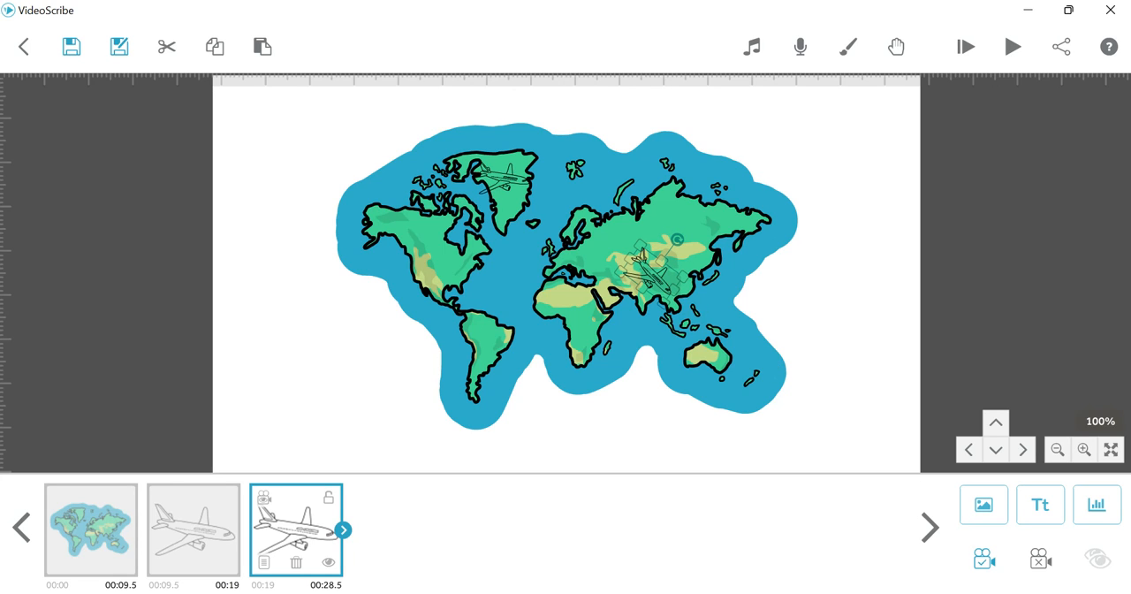
mouse_move(649, 285)
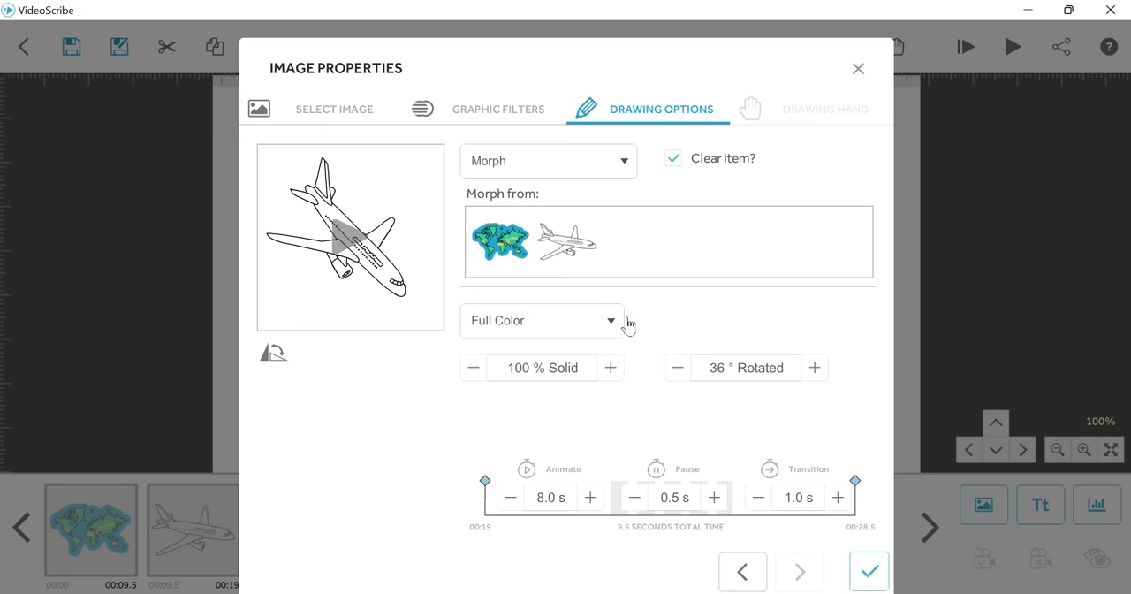
Step: Make the 36°-rotated copy over Asia morph from the first plane, then play from start
left_click(567, 241)
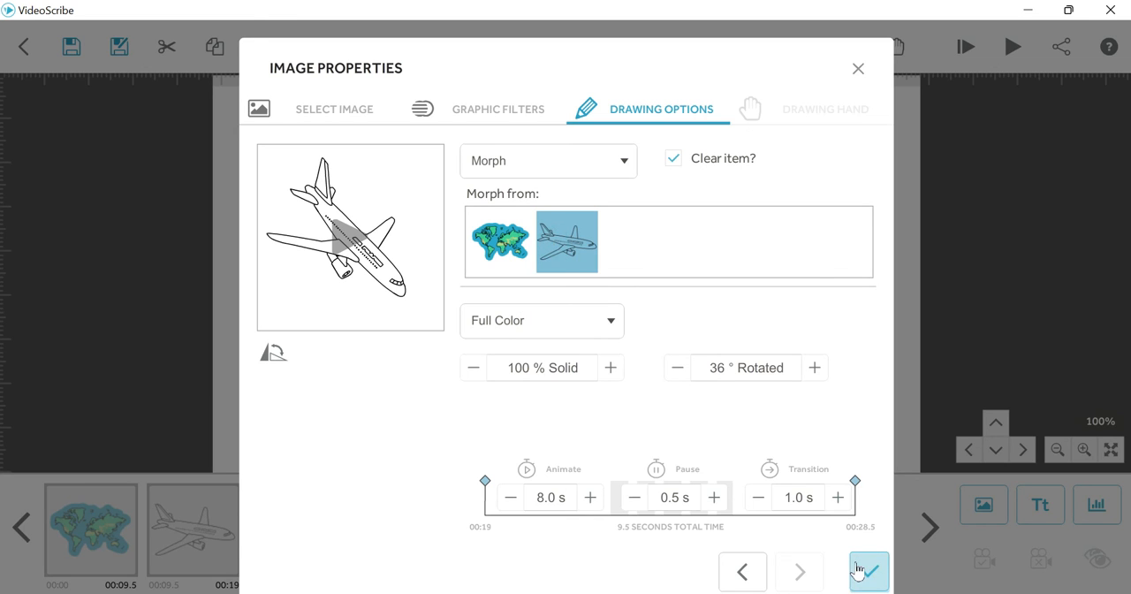
left_click(868, 570)
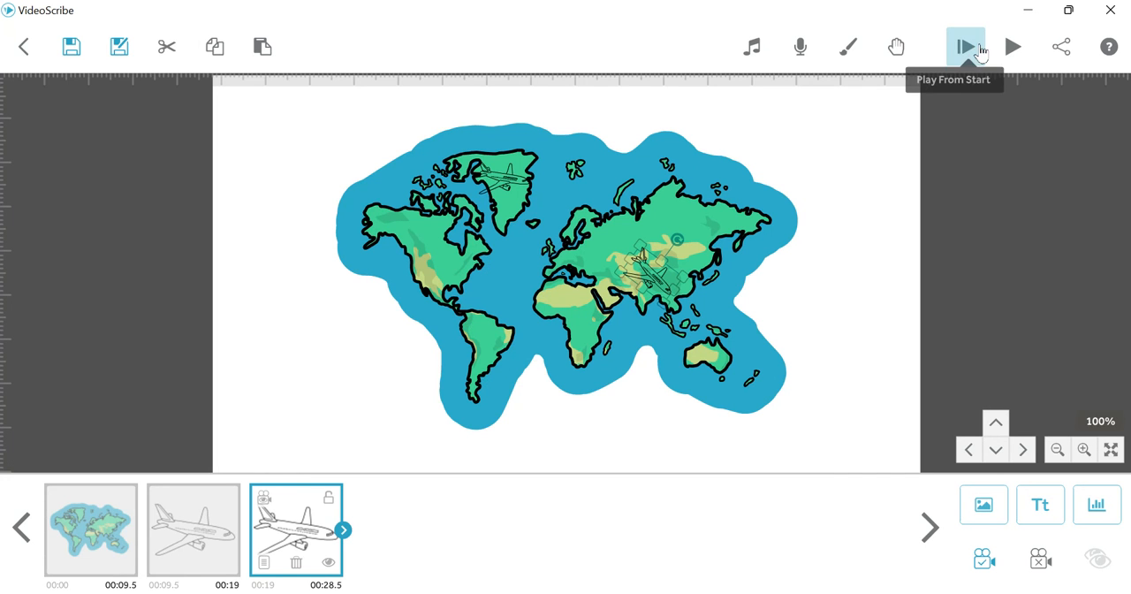
left_click(965, 46)
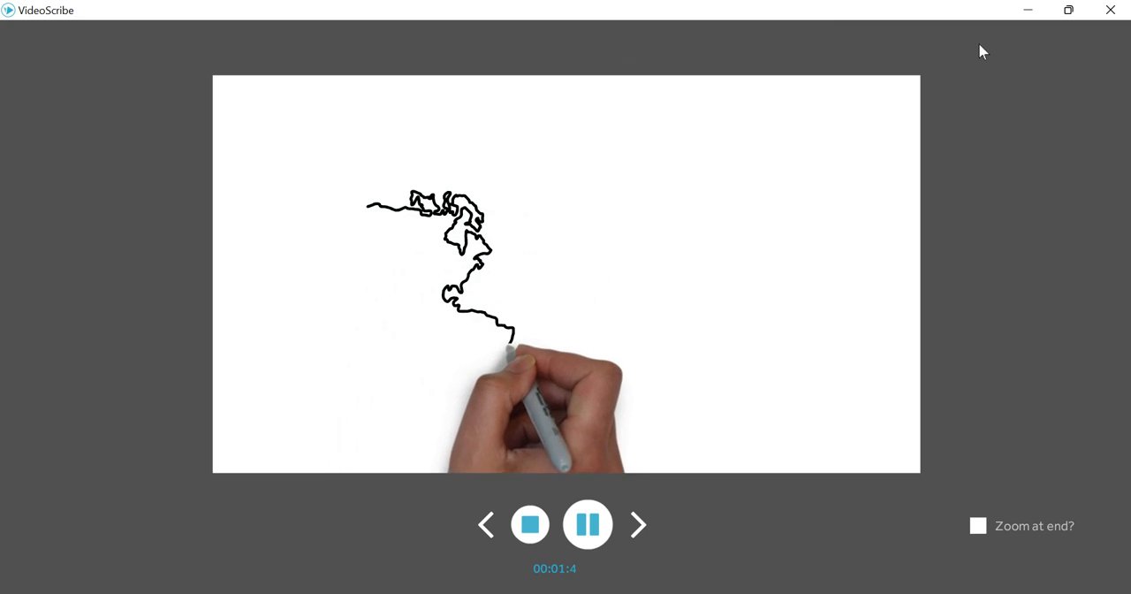